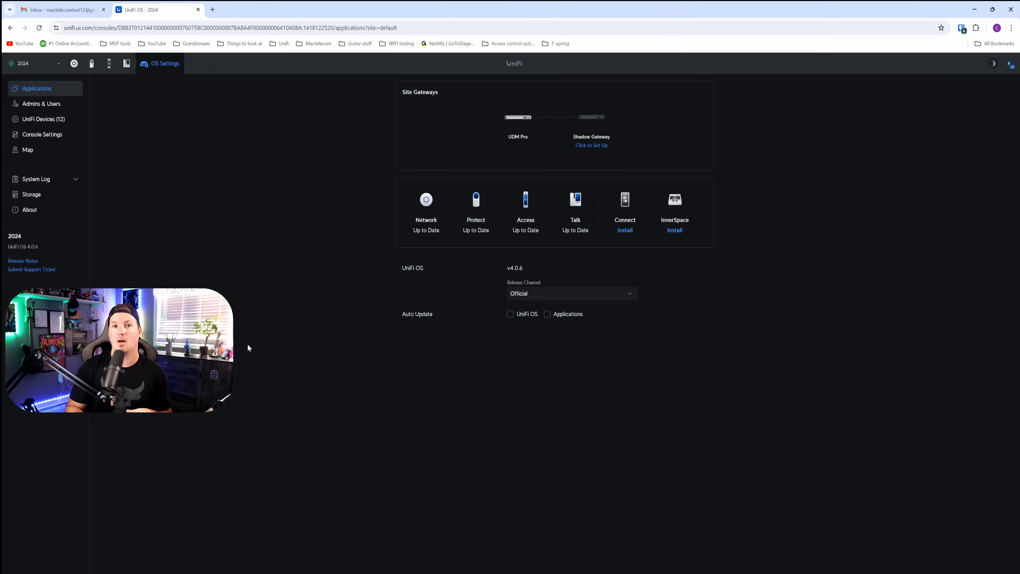
{"action": "mouse_move", "coordinate": [95, 101]}
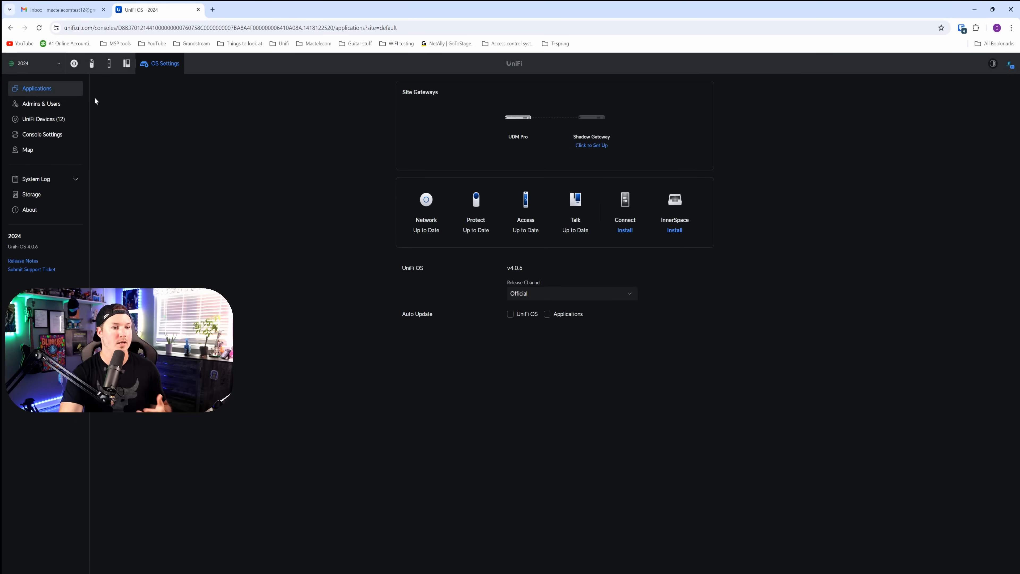
{"action": "mouse_move", "coordinate": [59, 104]}
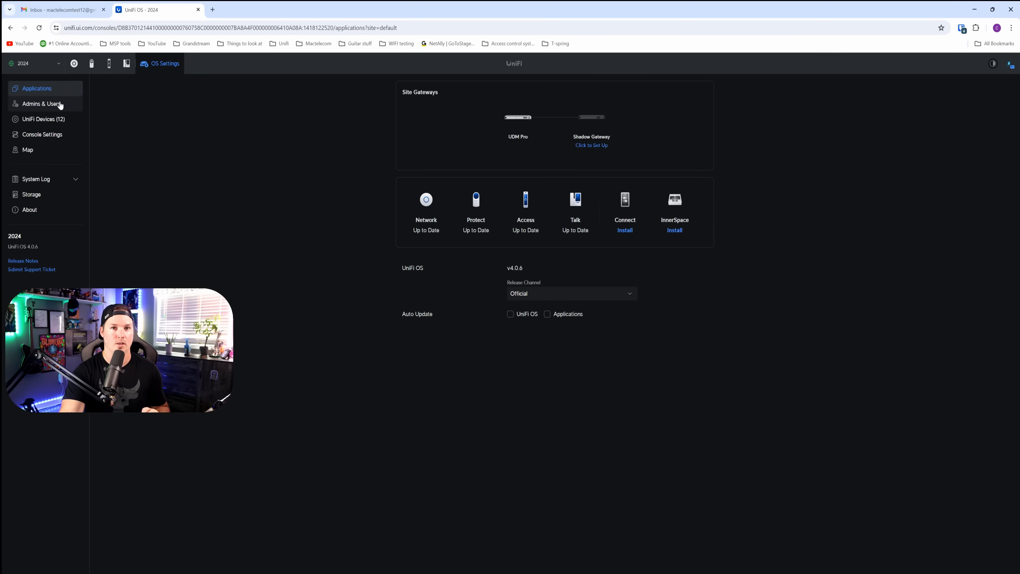
Show the Admins & Users page listing the console's single owner account.
{"action": "left_click", "coordinate": [41, 104]}
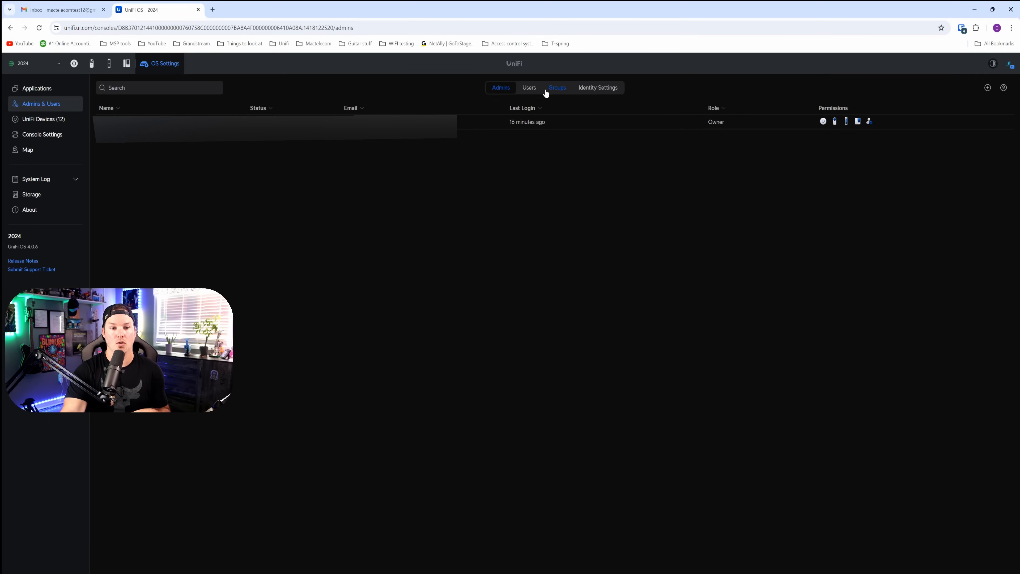
{"action": "mouse_move", "coordinate": [597, 87]}
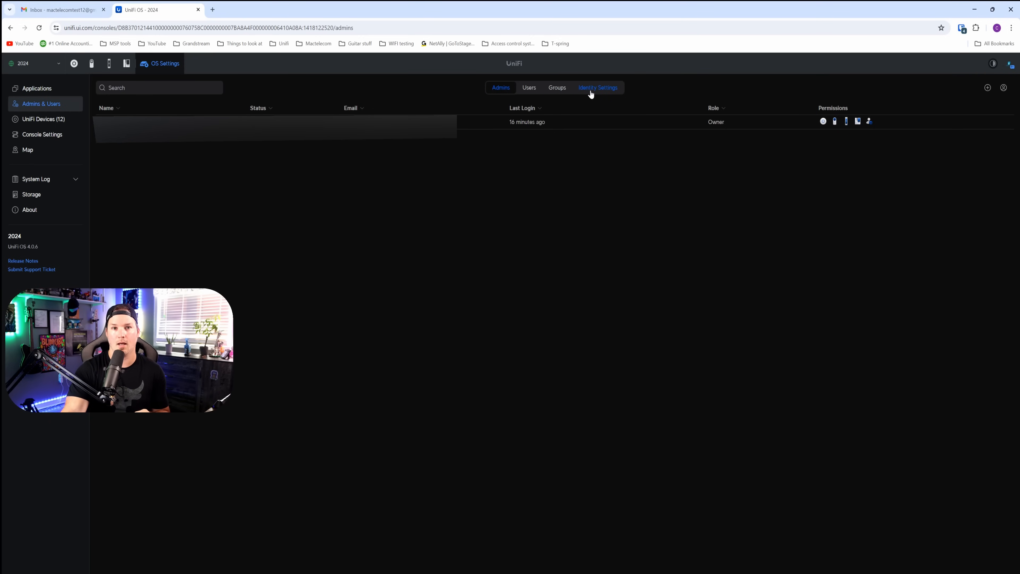
Change the UniFi Identity site name from 2024 to Mactelecom in Identity Settings.
{"action": "left_click", "coordinate": [597, 87]}
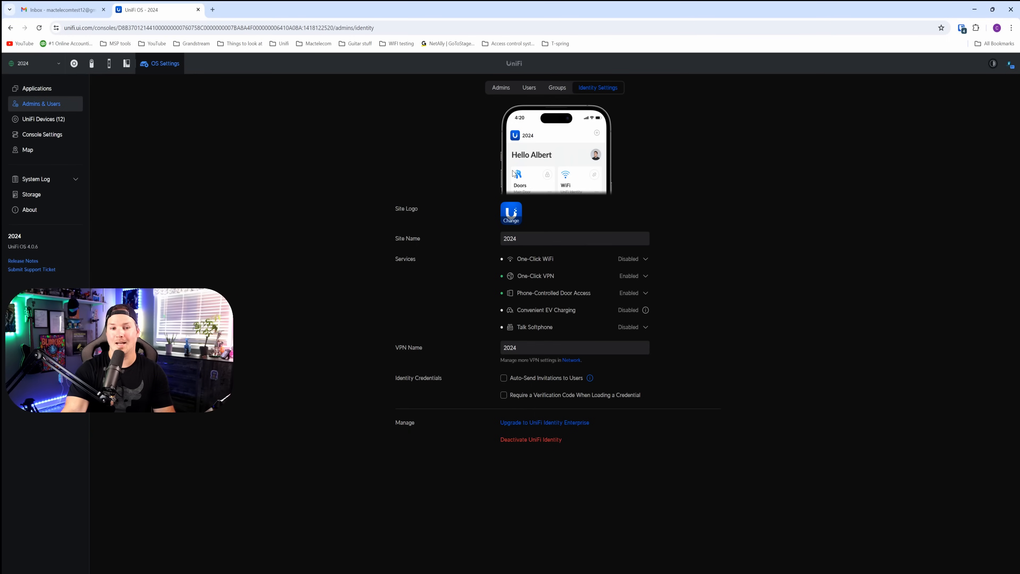
{"action": "mouse_move", "coordinate": [587, 184]}
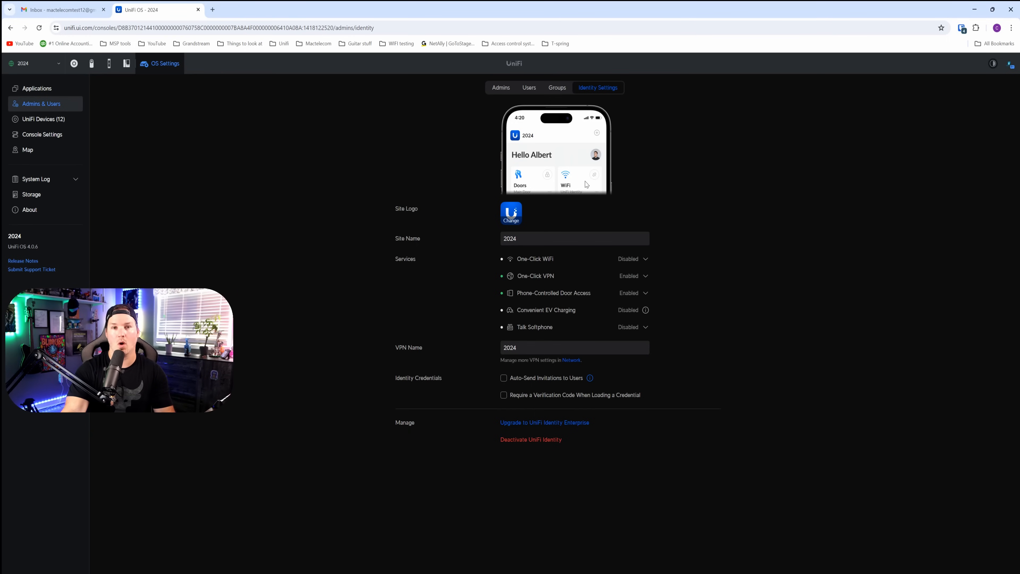
{"action": "mouse_move", "coordinate": [581, 186]}
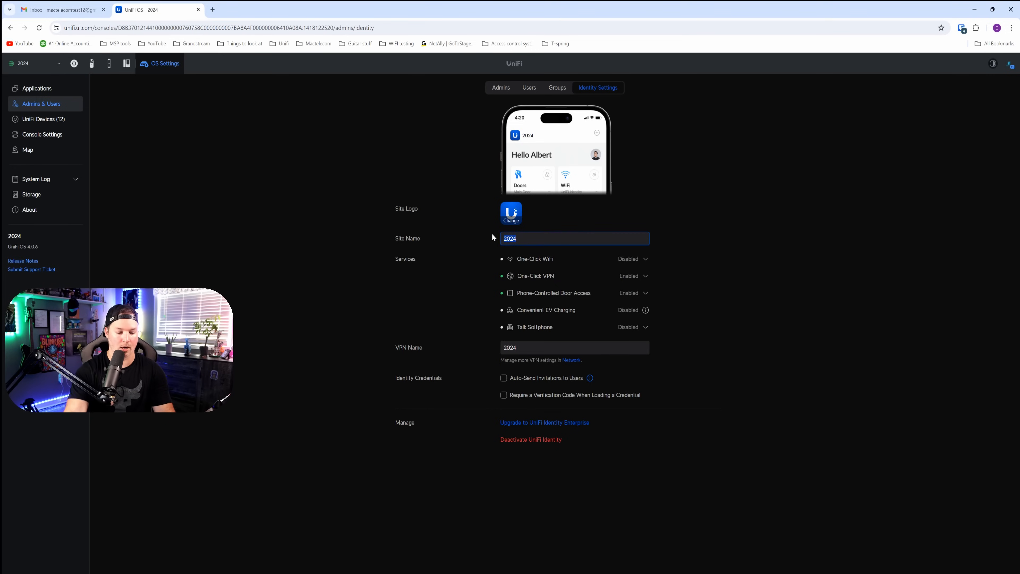
{"action": "type", "text": "Mactelecom"}
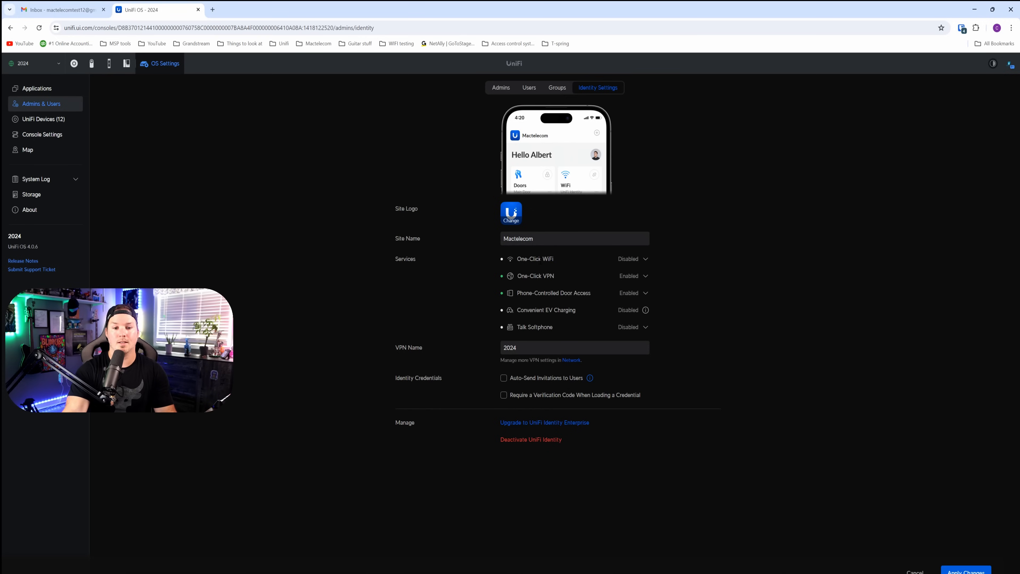
{"action": "mouse_move", "coordinate": [664, 273]}
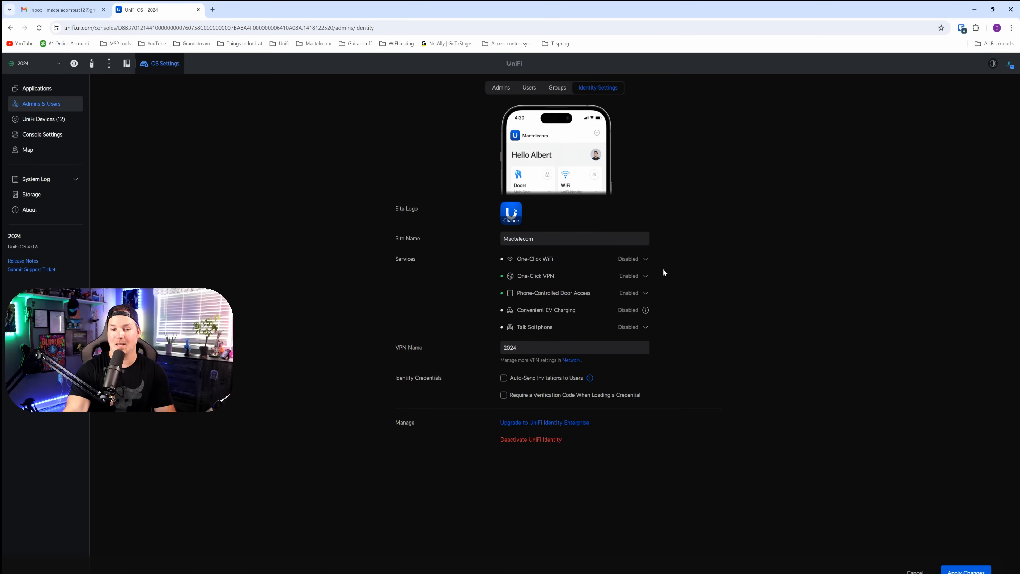
{"action": "mouse_move", "coordinate": [641, 287]}
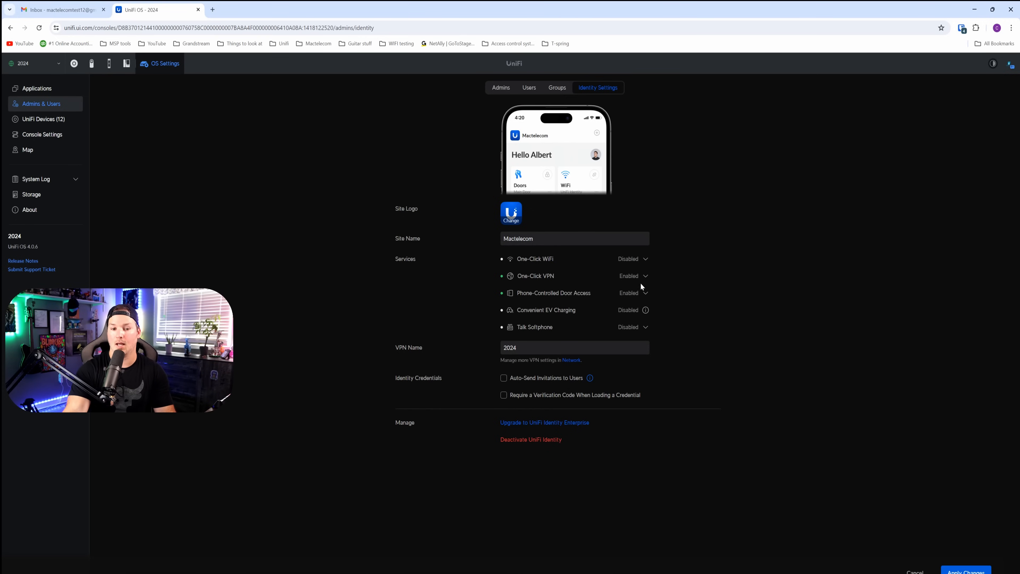
{"action": "mouse_move", "coordinate": [714, 314]}
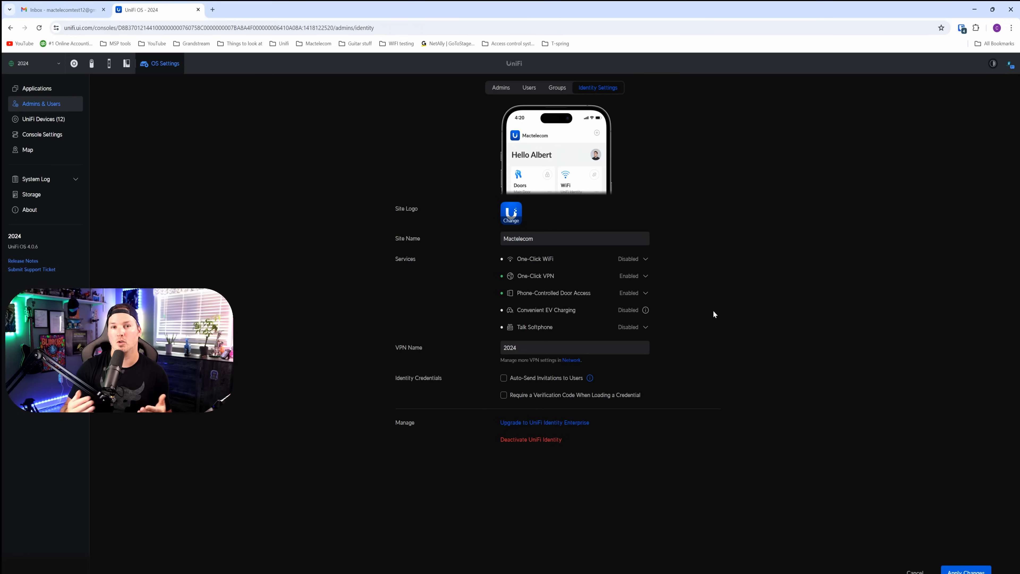
{"action": "mouse_move", "coordinate": [707, 400]}
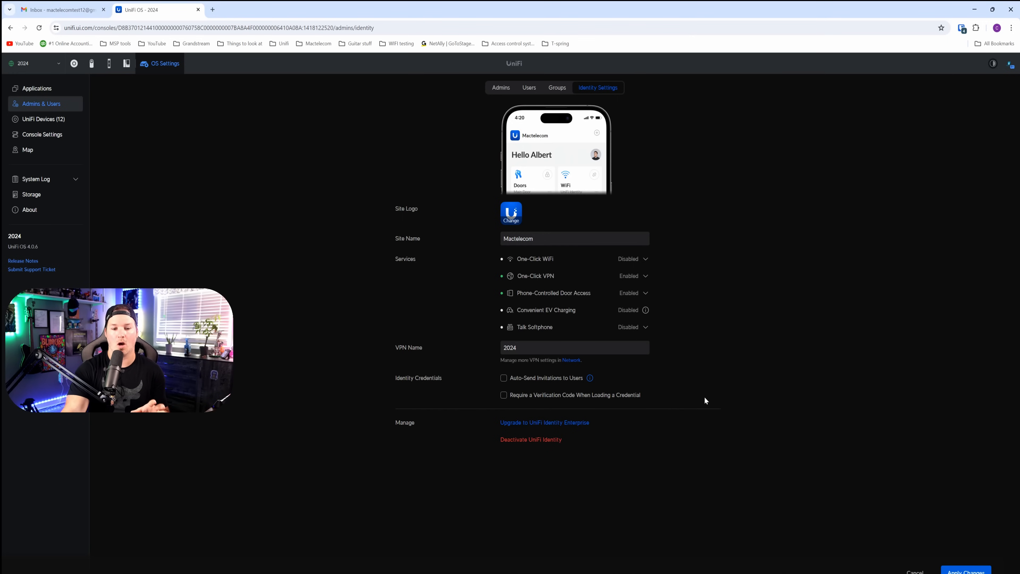
{"action": "mouse_move", "coordinate": [590, 378]}
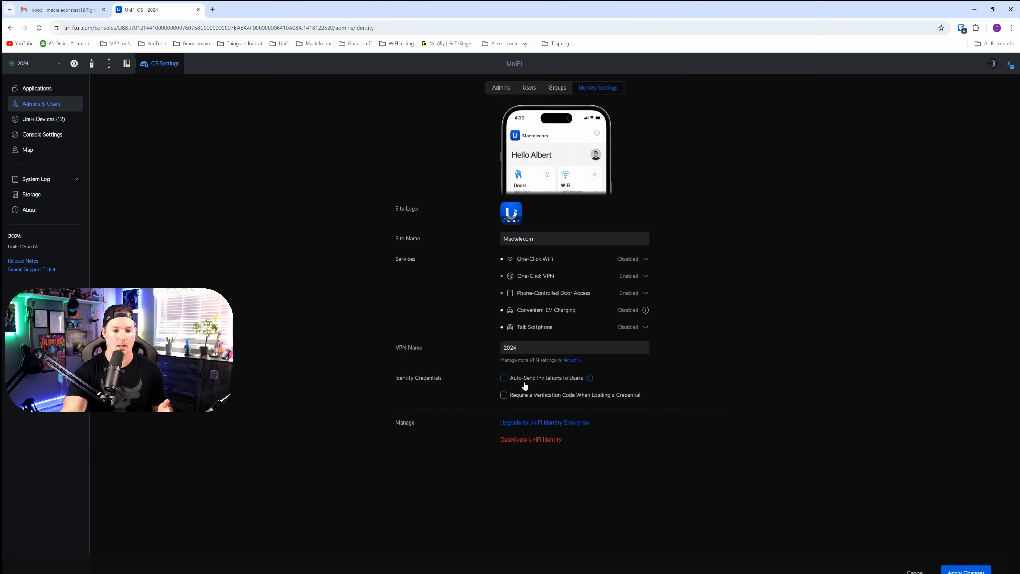
Enable Auto-Send Invitations to Users and the verification-code requirement for loading credentials.
{"action": "left_click", "coordinate": [504, 378]}
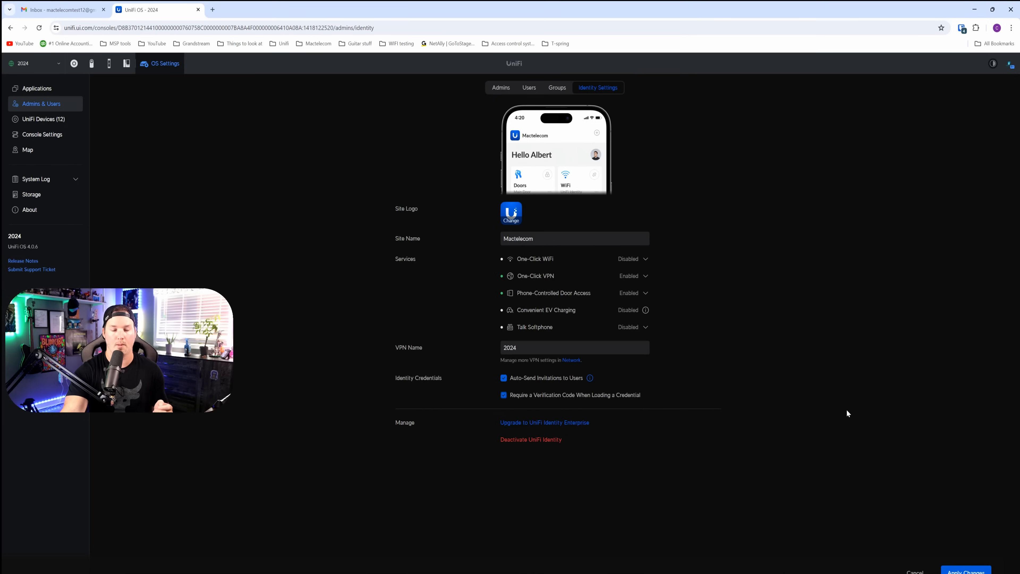
{"action": "mouse_move", "coordinate": [912, 431]}
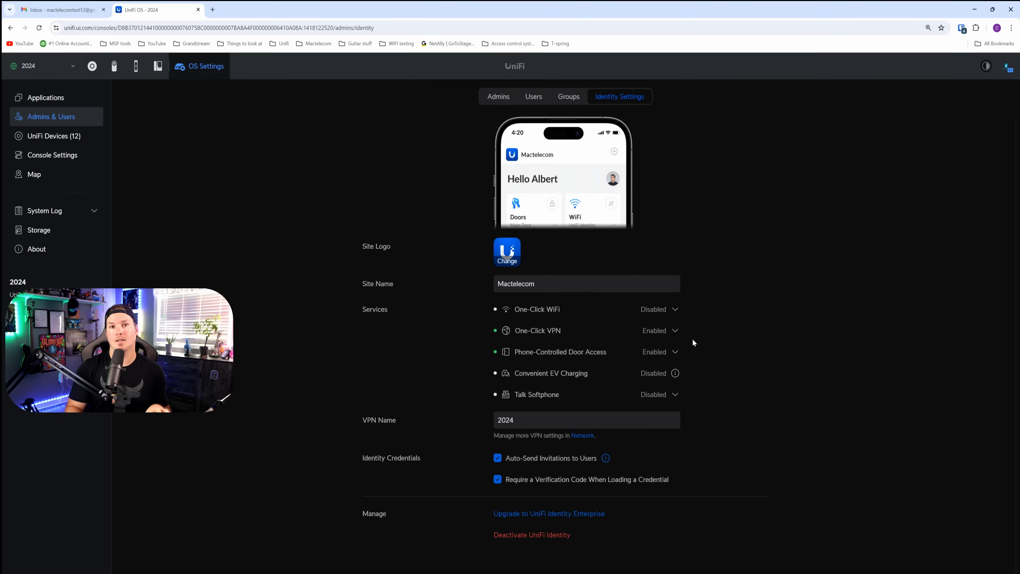
{"action": "mouse_move", "coordinate": [747, 155]}
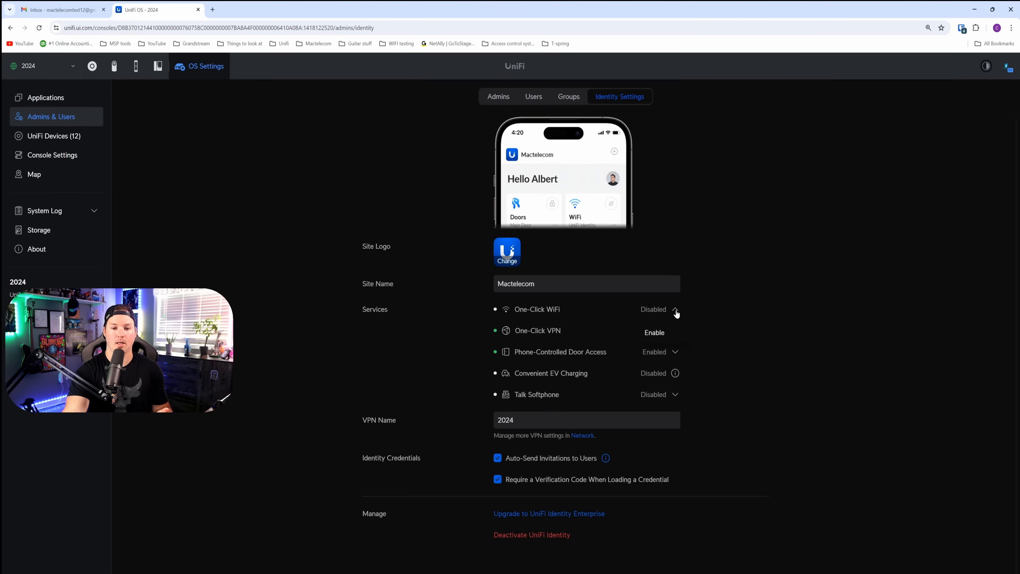
Enable One-Click WiFi for the Staff network, confirm the disruption warning, and apply the changes.
{"action": "left_click", "coordinate": [675, 309]}
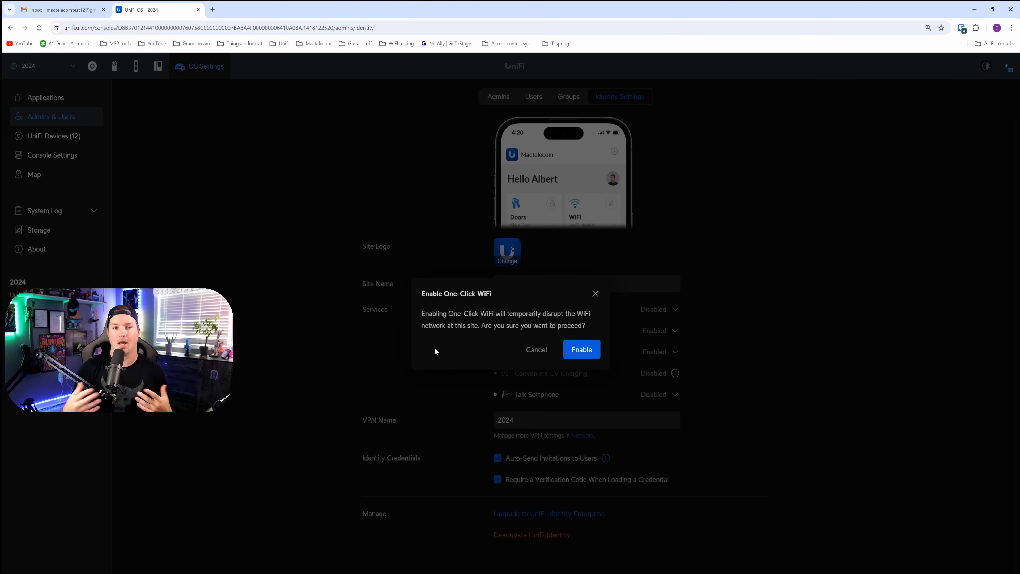
{"action": "left_click", "coordinate": [581, 349]}
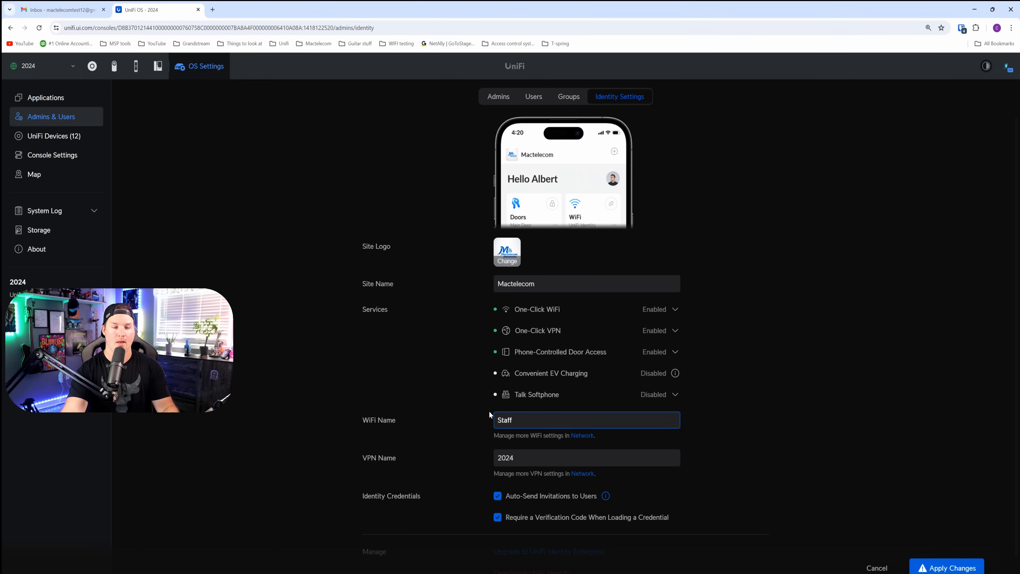
{"action": "left_click", "coordinate": [946, 568]}
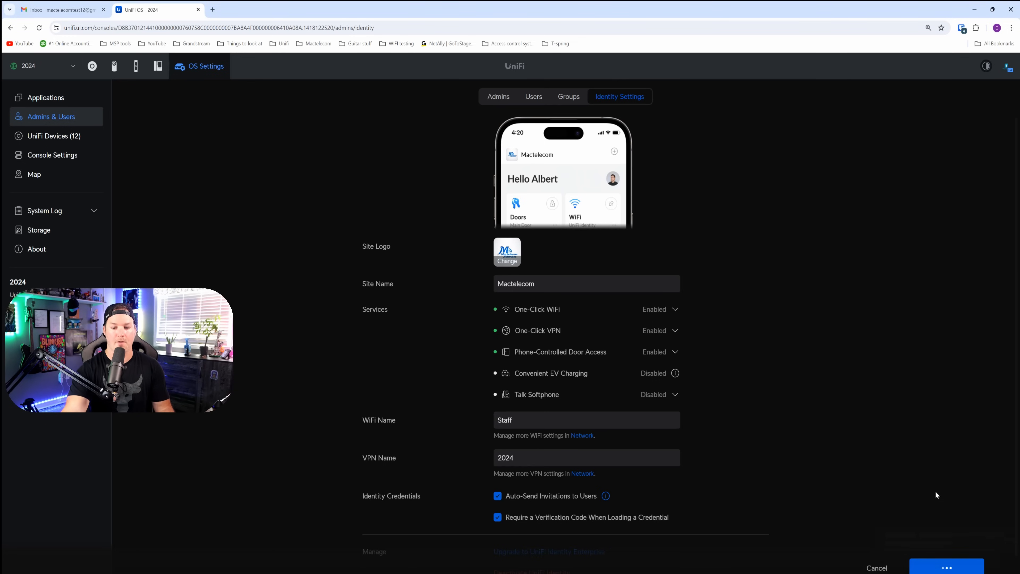
{"action": "left_click", "coordinate": [946, 567]}
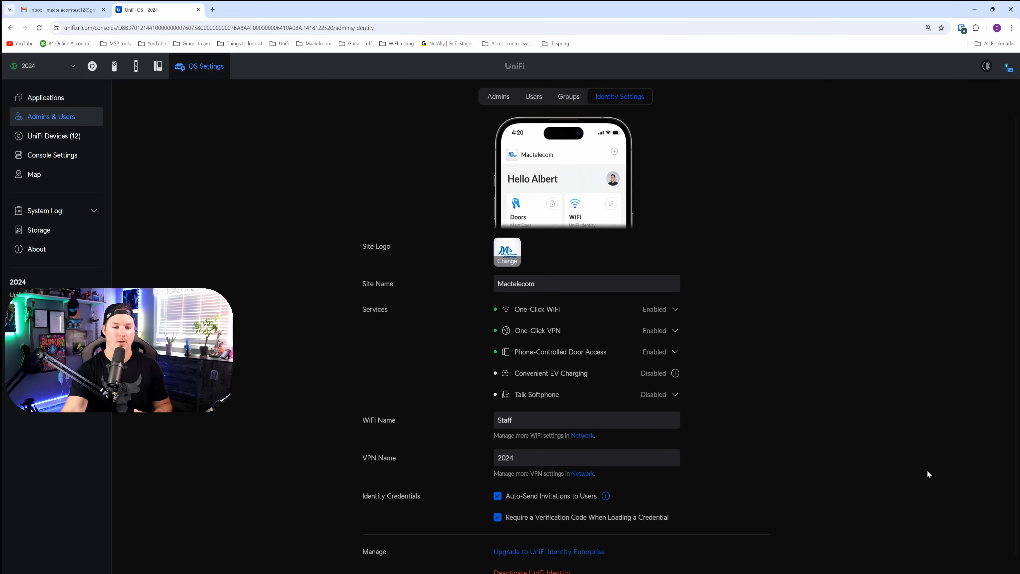
{"action": "mouse_move", "coordinate": [582, 435]}
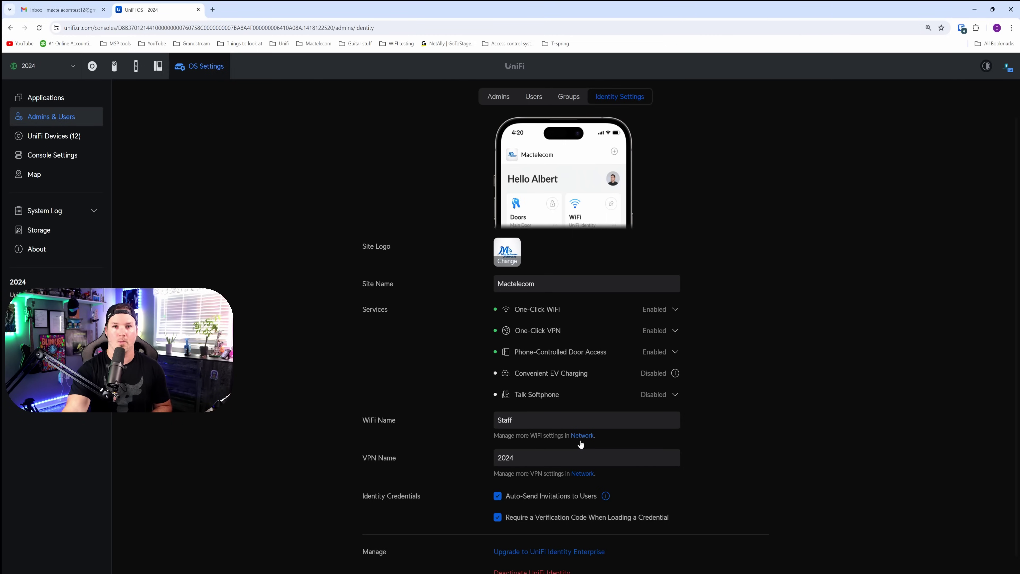
{"action": "left_click", "coordinate": [581, 436]}
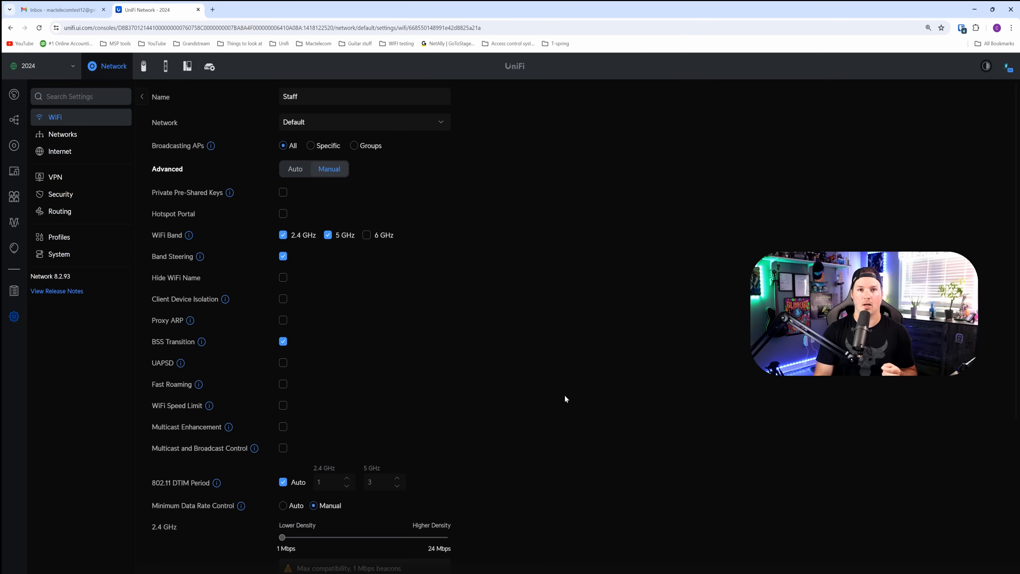
{"action": "mouse_move", "coordinate": [435, 112]}
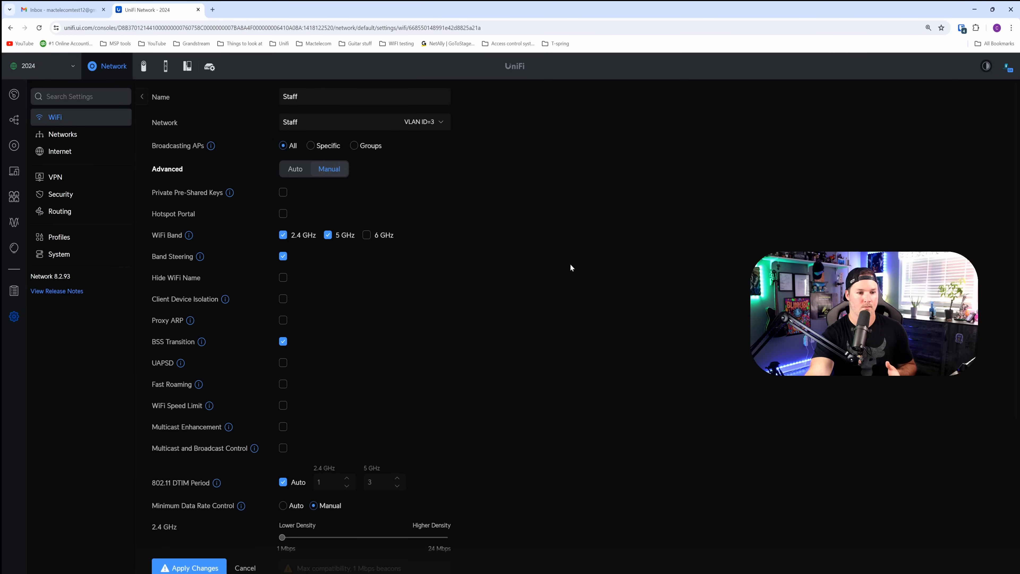
{"action": "mouse_move", "coordinate": [464, 282]}
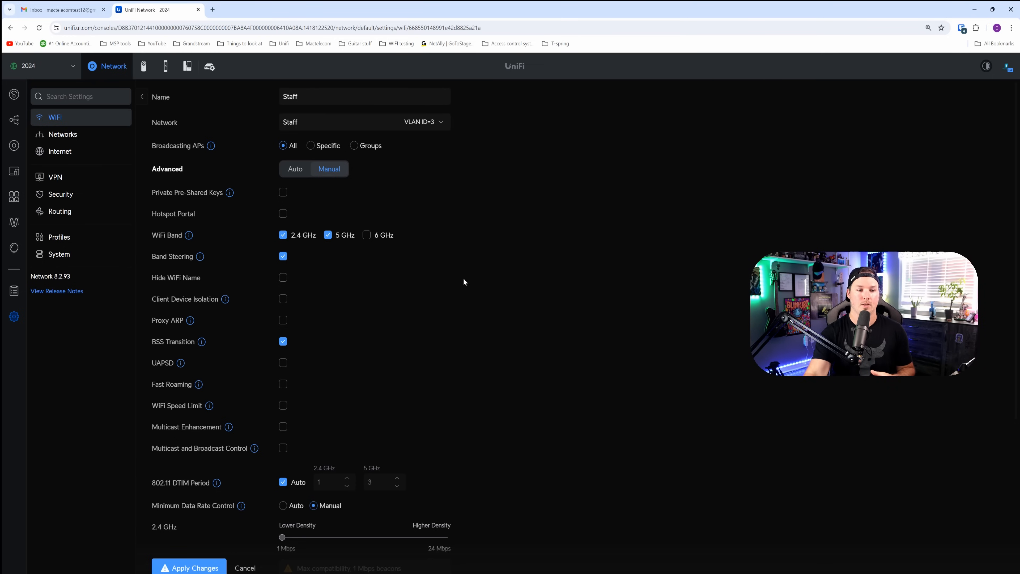
{"action": "scroll", "scroll_direction": "down", "scroll_amount": 3}
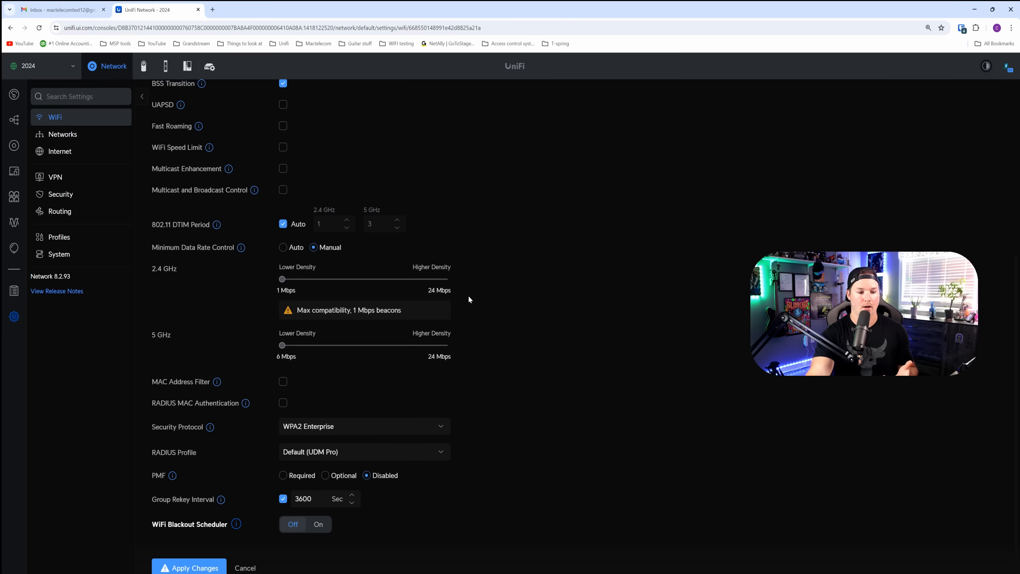
{"action": "mouse_move", "coordinate": [578, 341]}
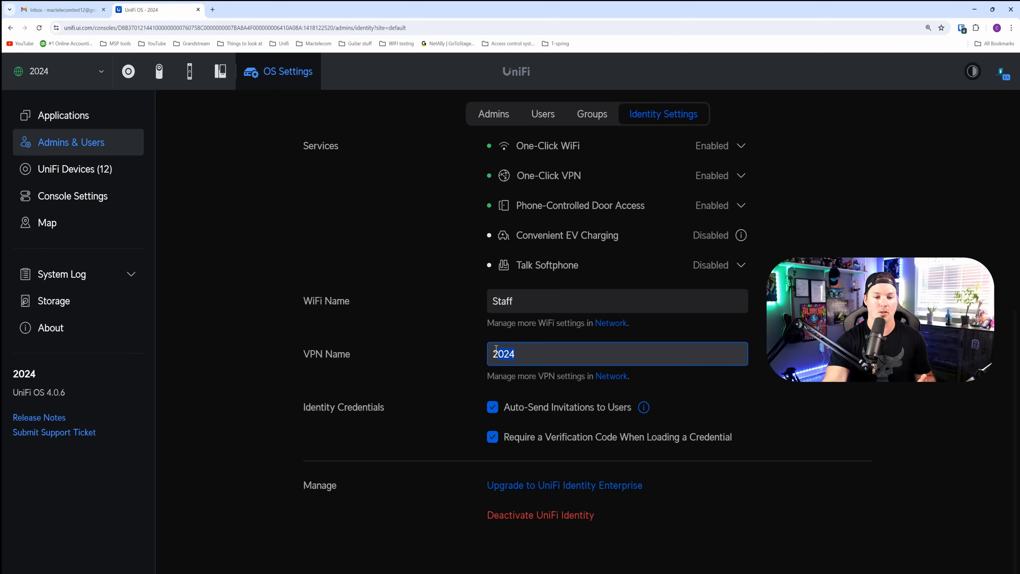
Set the Identity VPN name to 'Staff VPN' and apply the change.
{"action": "type", "text": "Staf"}
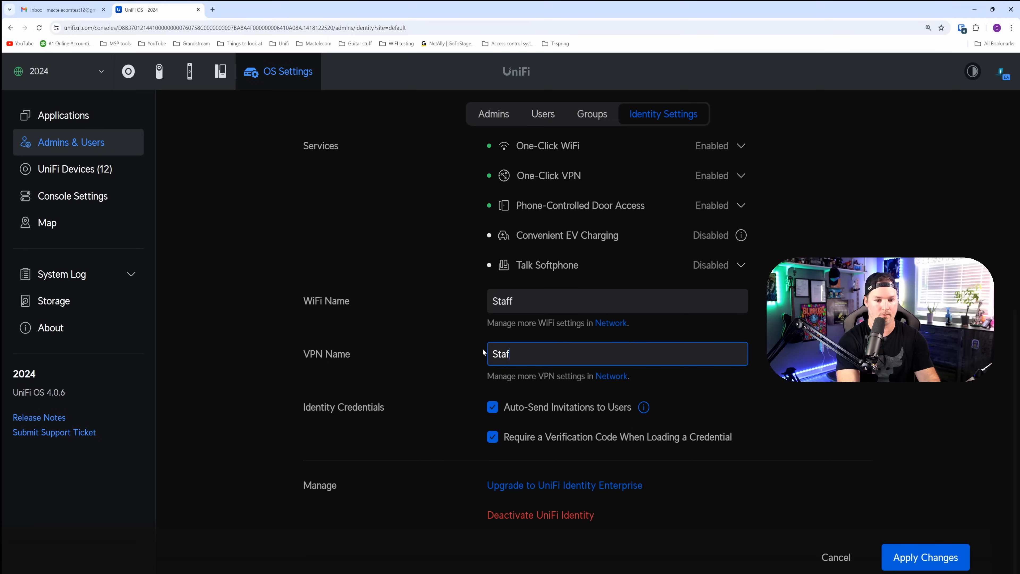
{"action": "type", "text": "f VPN"}
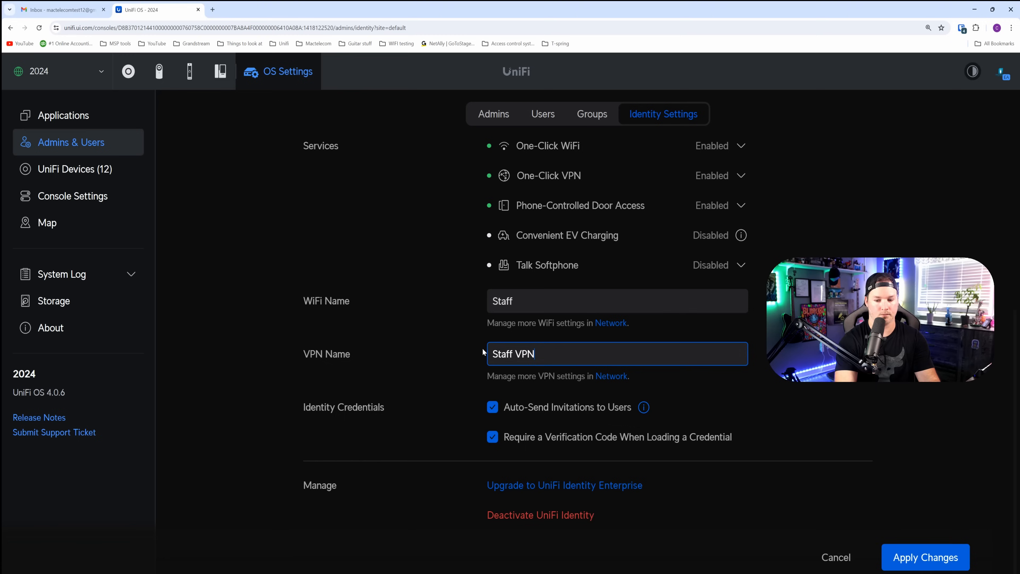
{"action": "left_click", "coordinate": [925, 557]}
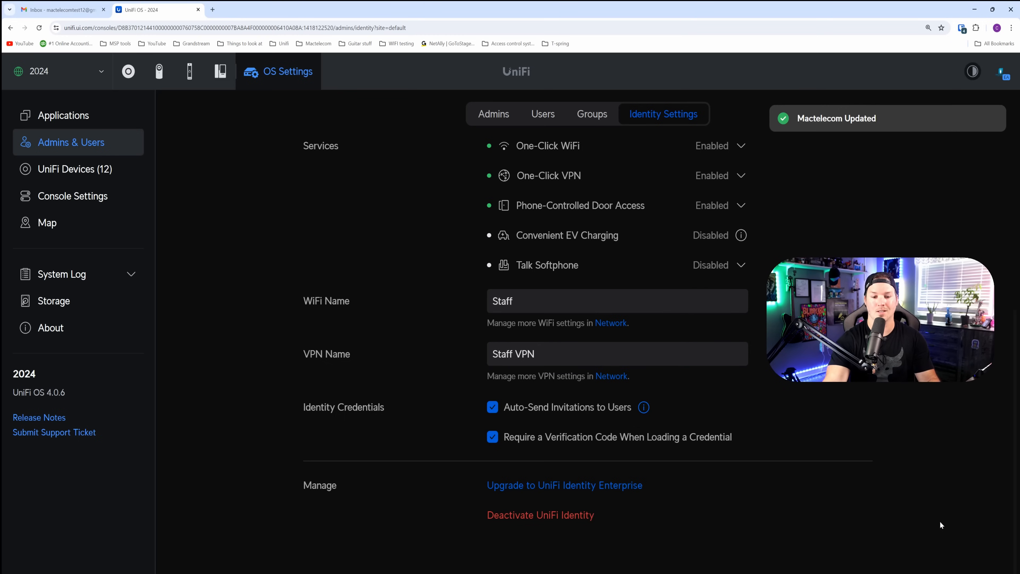
{"action": "mouse_move", "coordinate": [864, 506]}
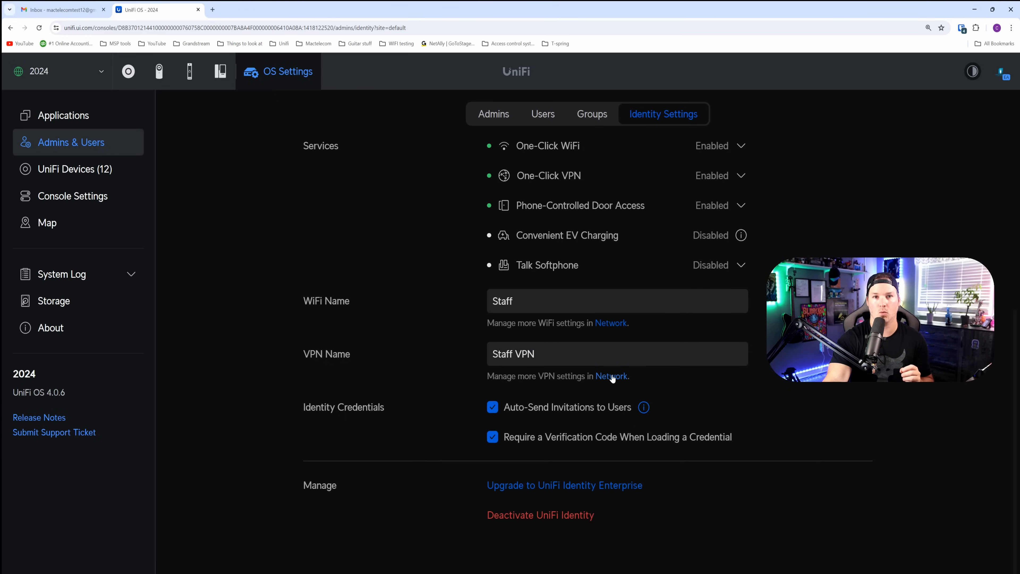
{"action": "left_click", "coordinate": [610, 376]}
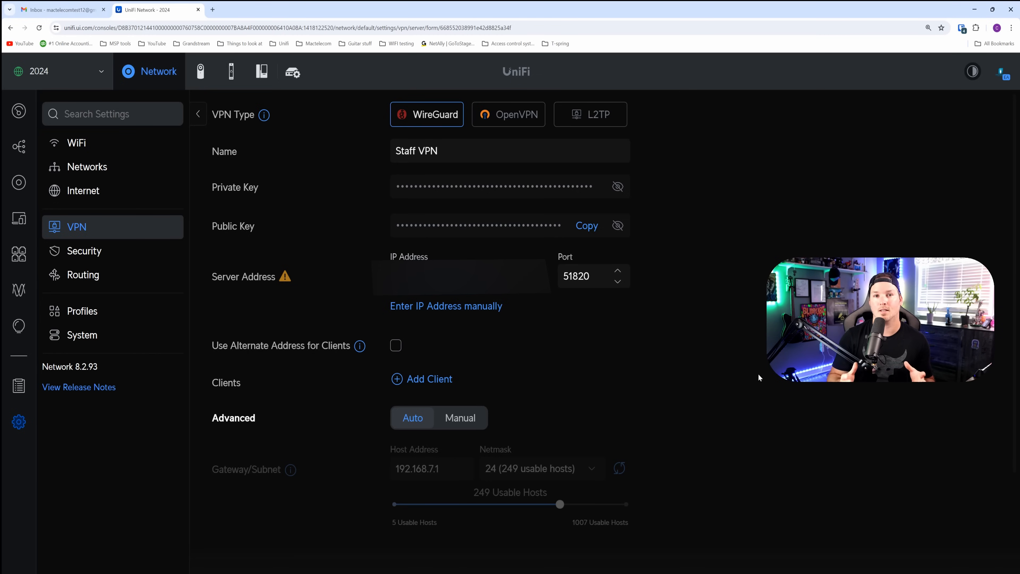
{"action": "scroll", "scroll_direction": "down", "scroll_amount": 3}
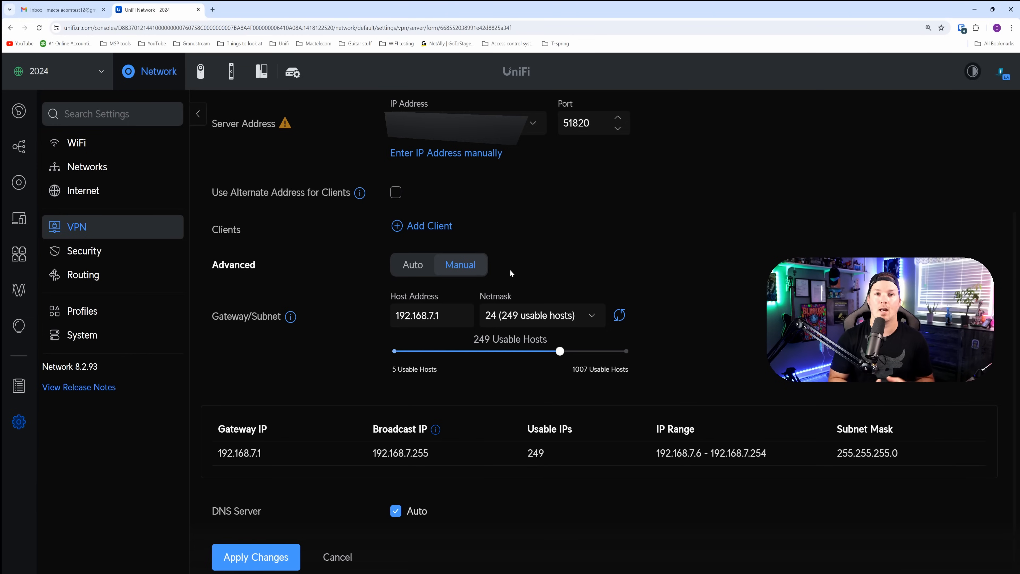
{"action": "left_click", "coordinate": [292, 72]}
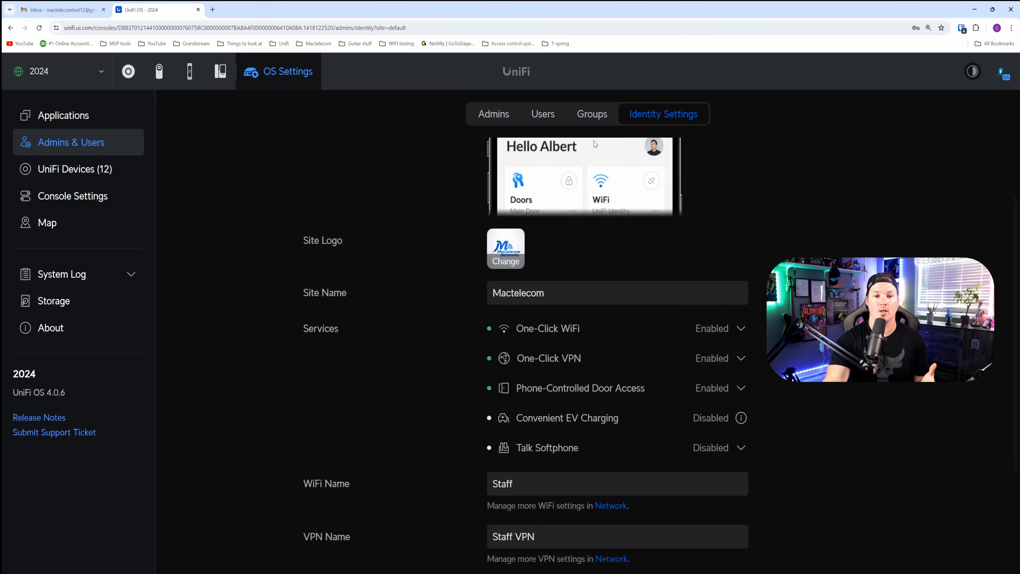
{"action": "left_click", "coordinate": [543, 113]}
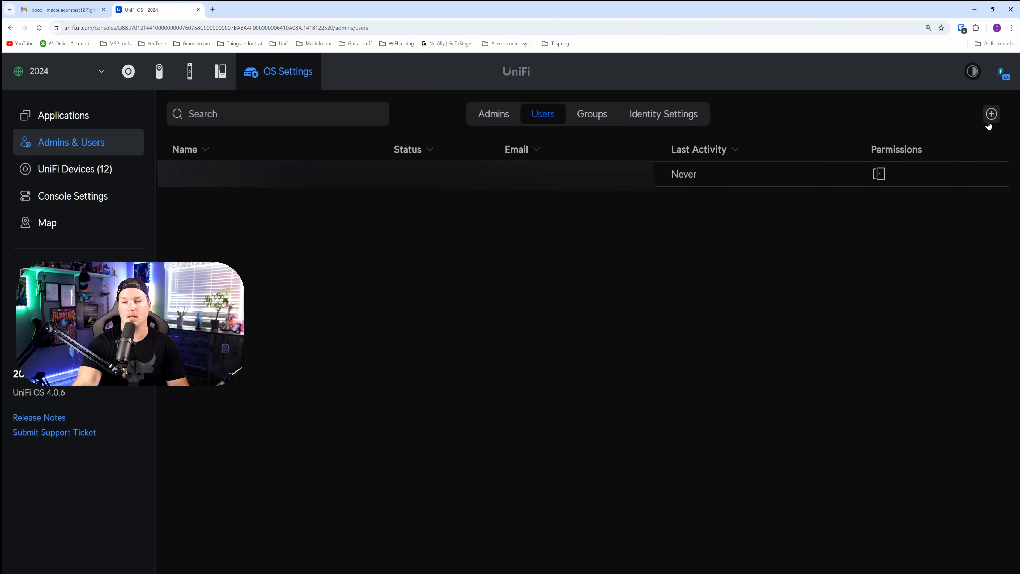
Start a single new user named Mactelecom Test.
{"action": "left_click", "coordinate": [991, 113]}
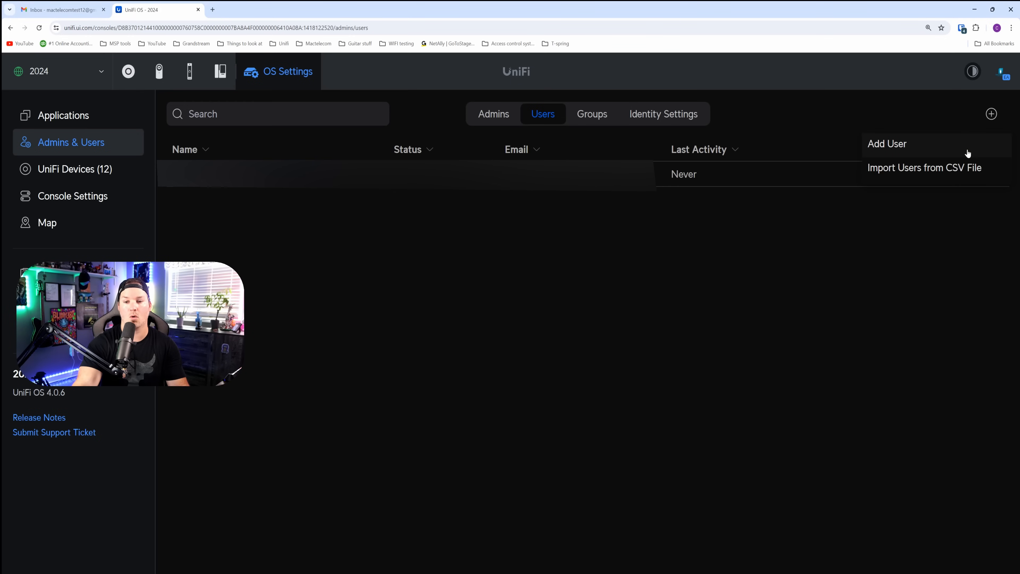
{"action": "mouse_move", "coordinate": [944, 153]}
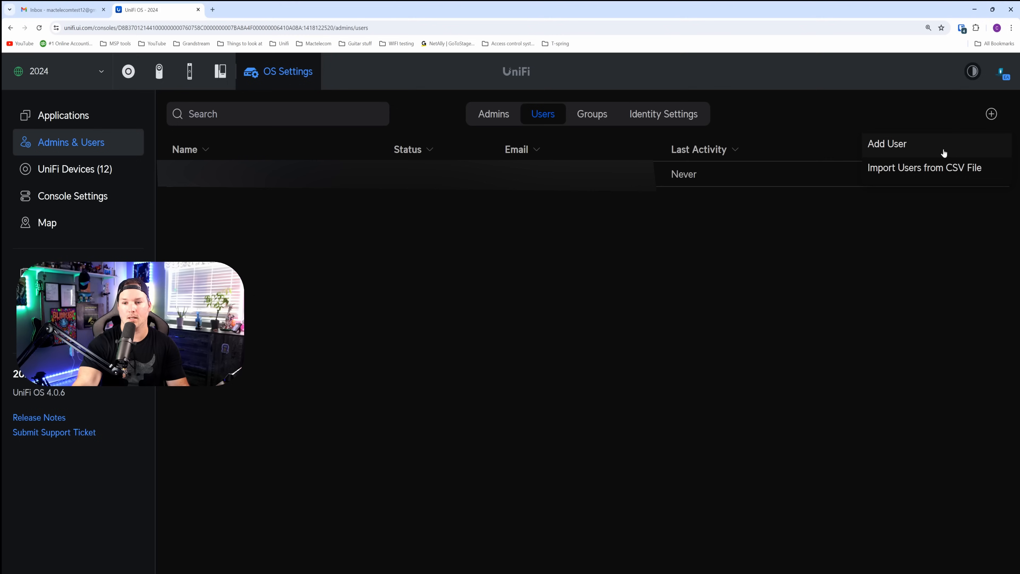
{"action": "left_click", "coordinate": [887, 144]}
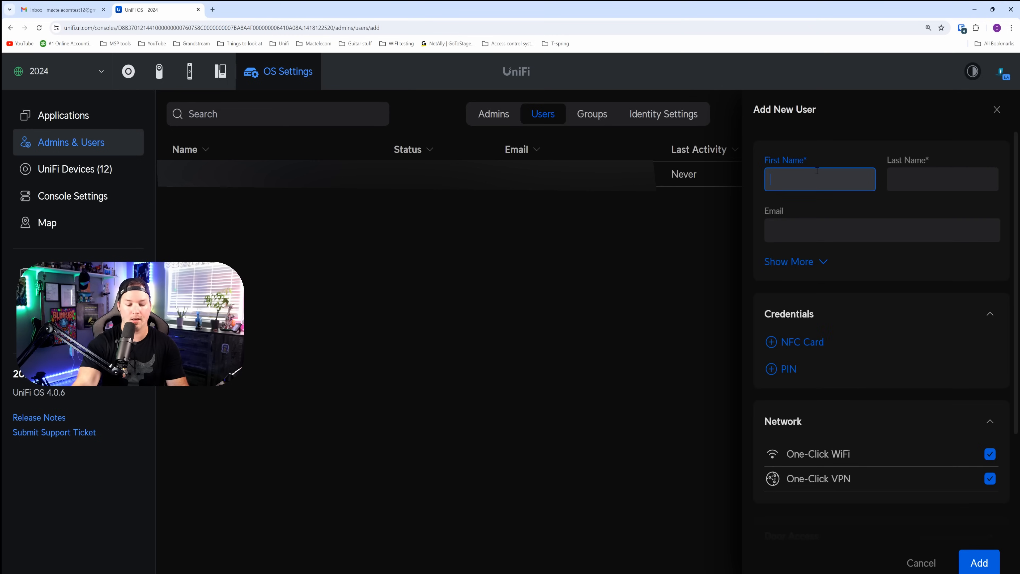
{"action": "type", "text": "Mactelecom"}
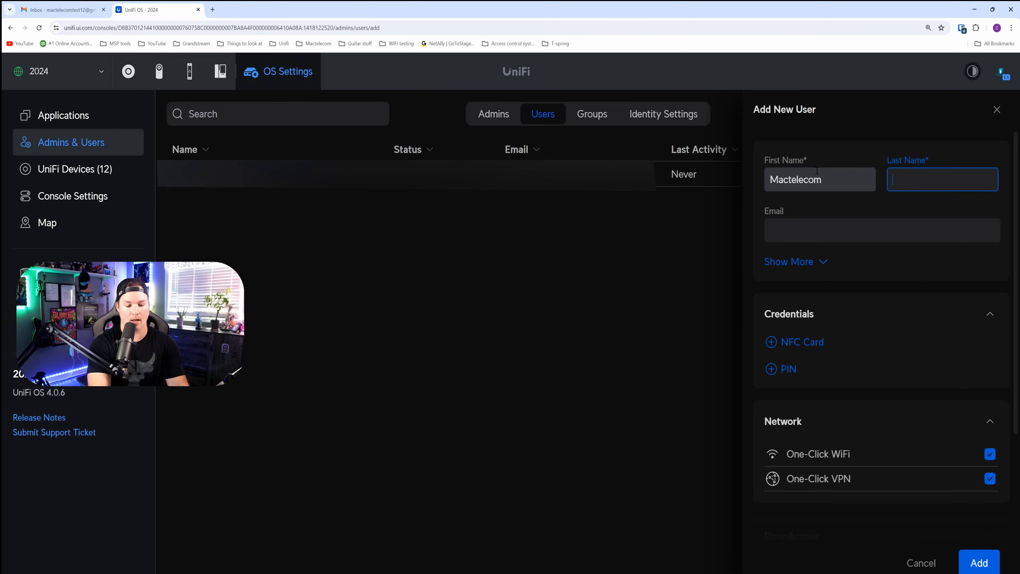
{"action": "type", "text": "Test"}
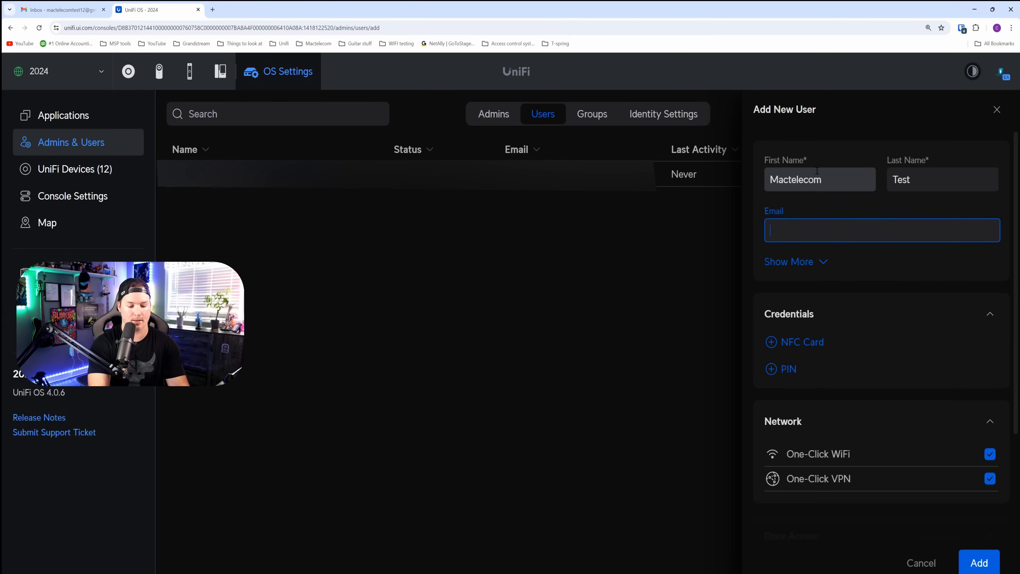
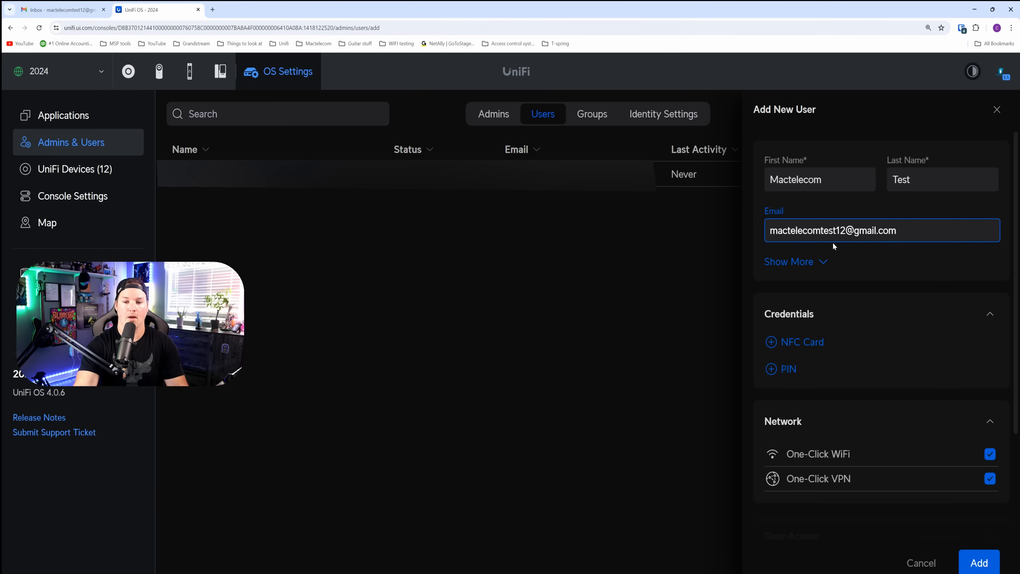
{"action": "left_click", "coordinate": [788, 262]}
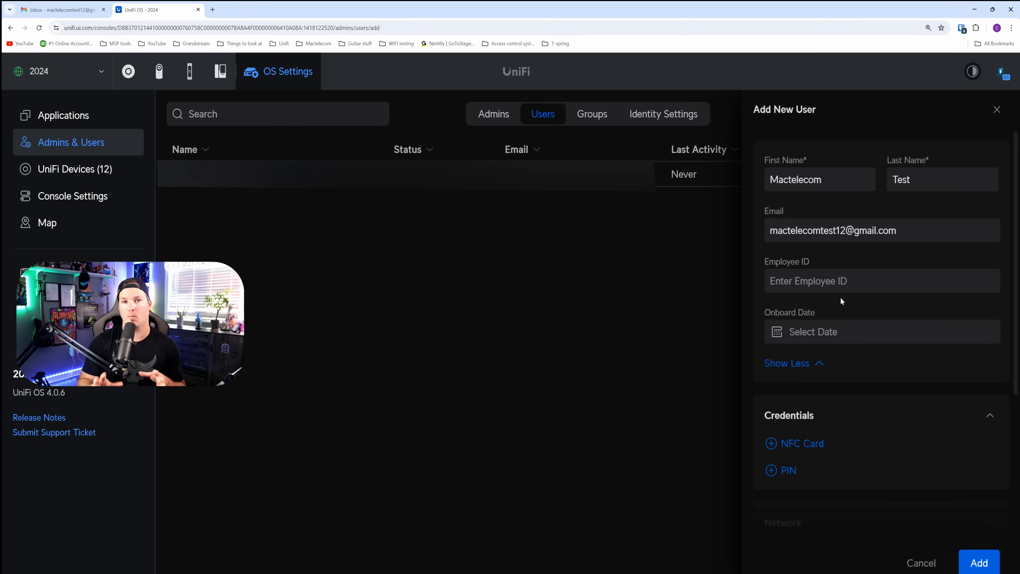
{"action": "mouse_move", "coordinate": [832, 369]}
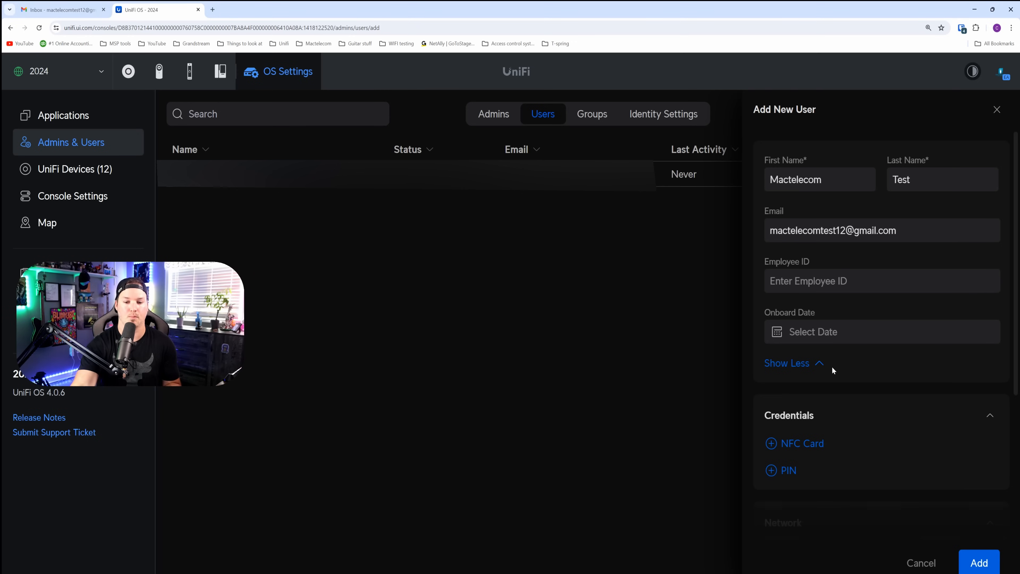
{"action": "scroll", "scroll_direction": "down", "scroll_amount": 3}
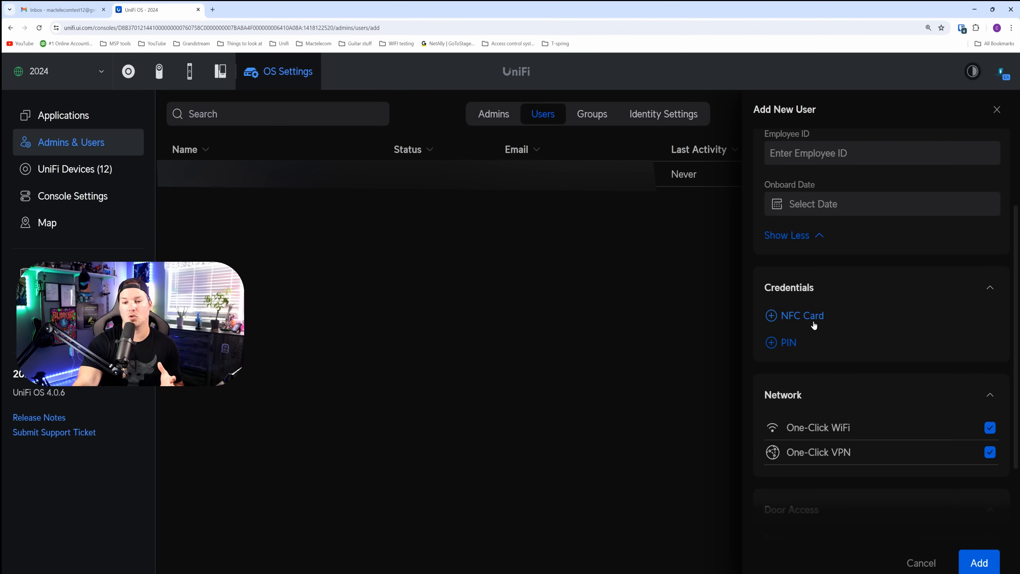
{"action": "left_click", "coordinate": [788, 343]}
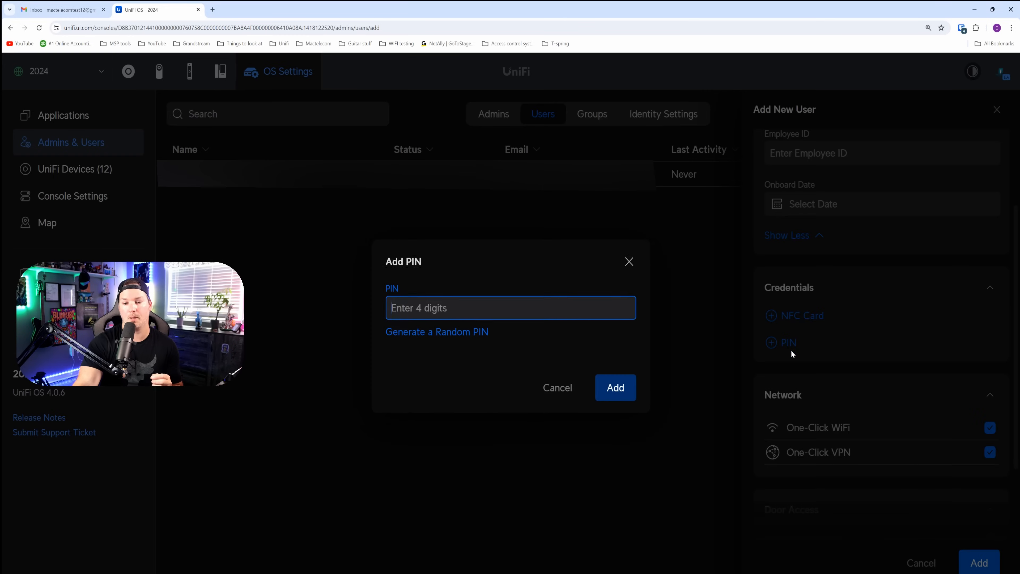
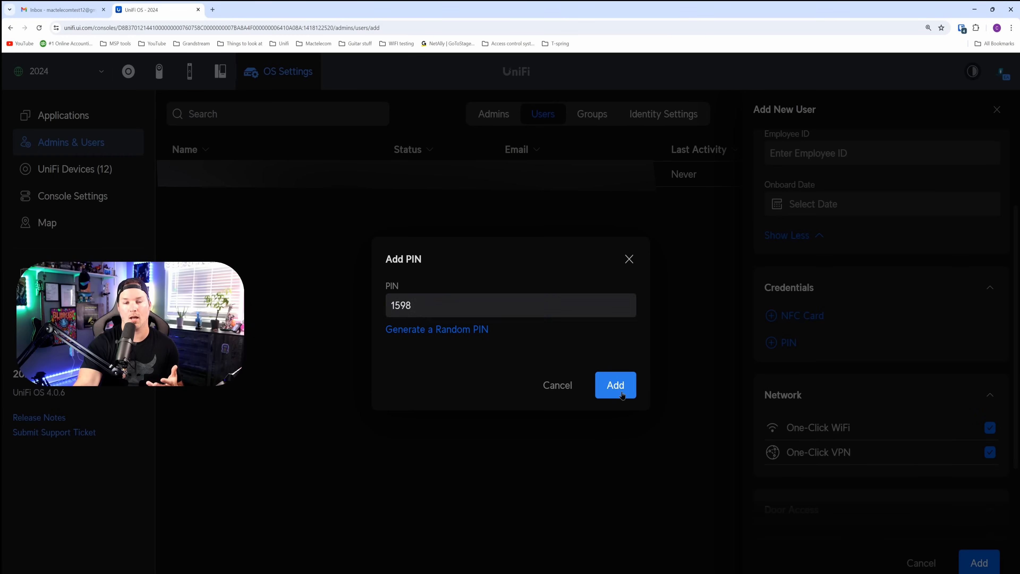
{"action": "left_click", "coordinate": [614, 386]}
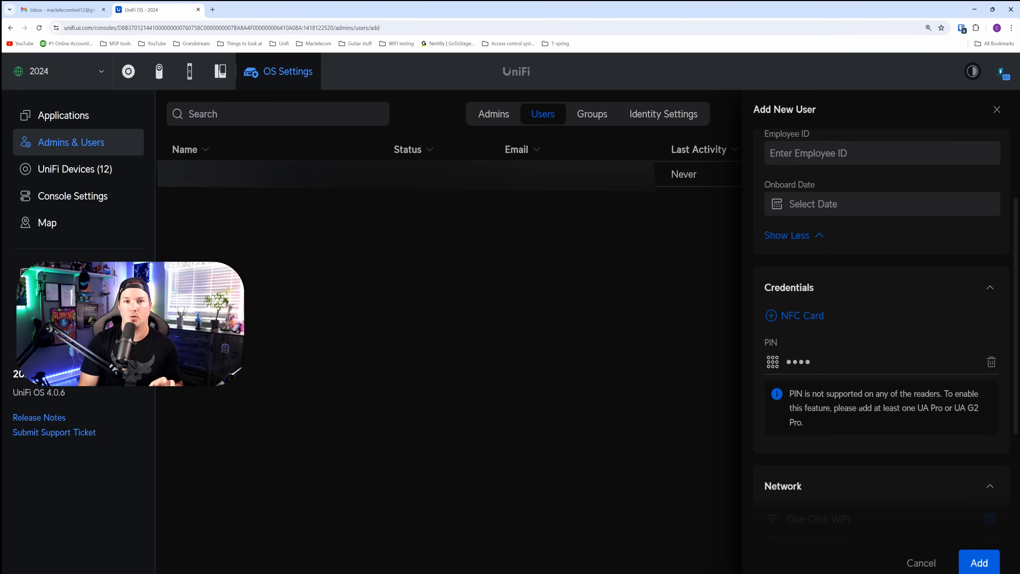
{"action": "scroll", "scroll_direction": "down", "scroll_amount": 3}
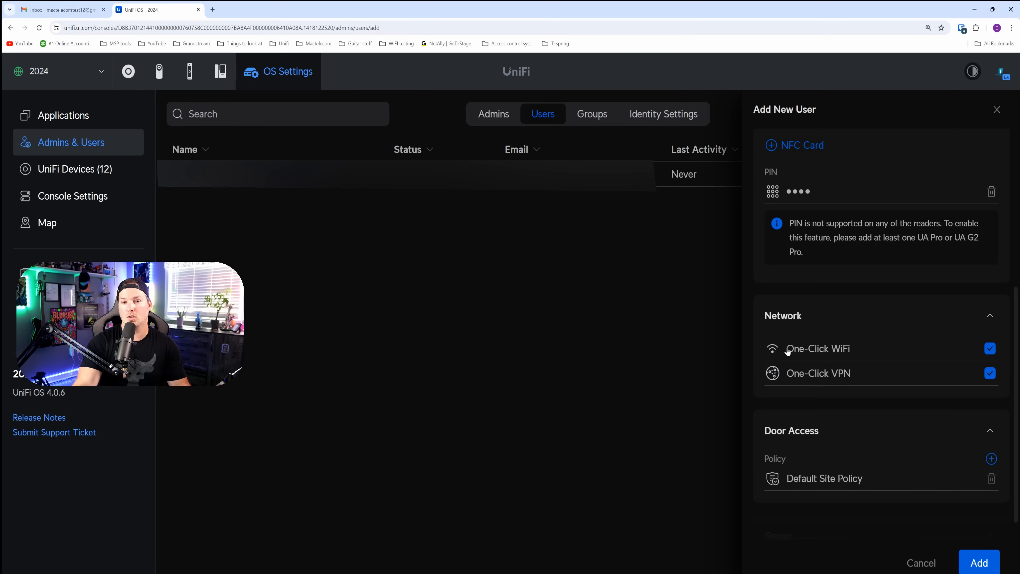
{"action": "mouse_move", "coordinate": [795, 376]}
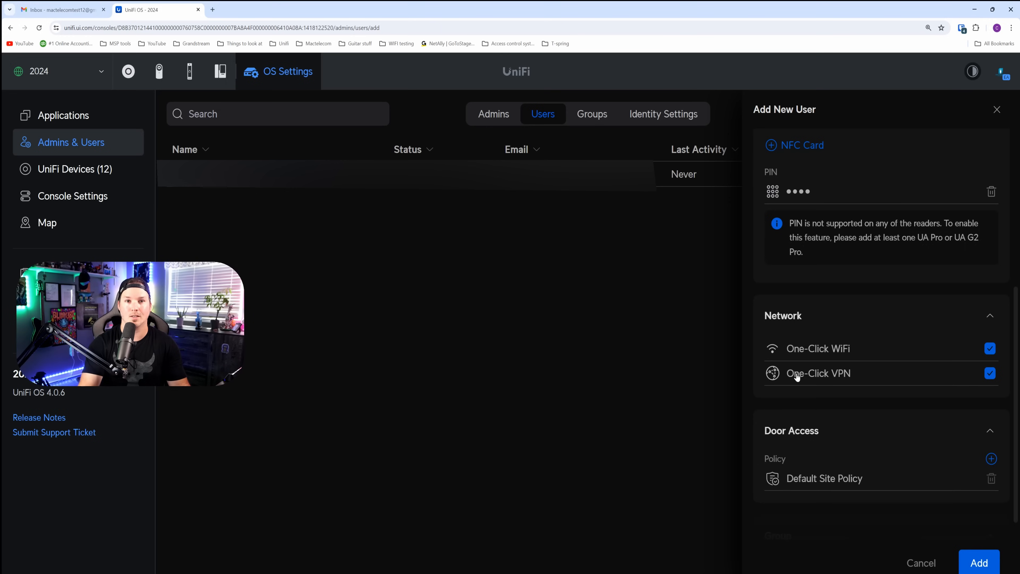
{"action": "scroll", "scroll_direction": "down", "scroll_amount": 3}
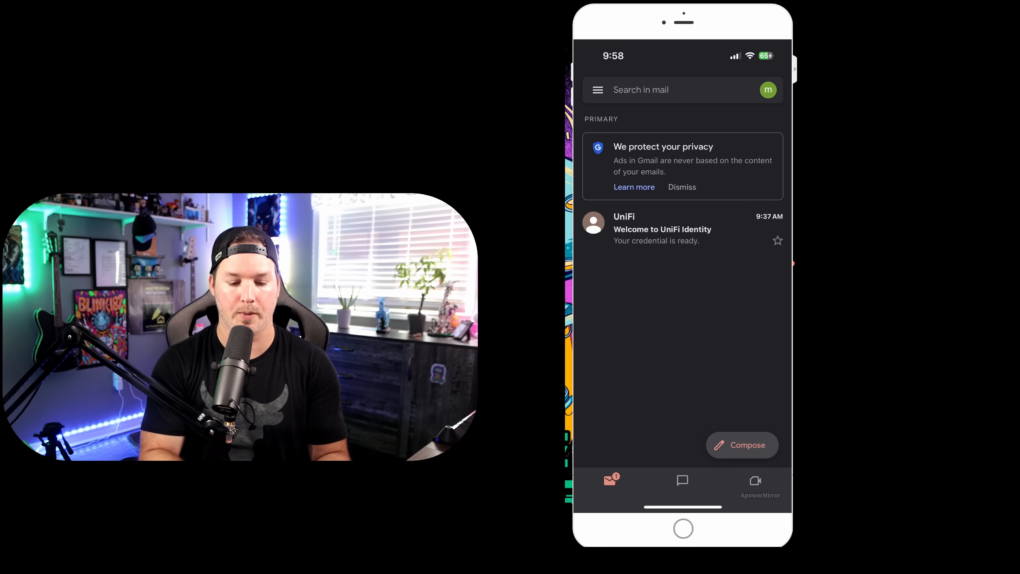
From the Welcome to UniFi Identity email, install and launch the UniFi Identity Endpoint app.
{"action": "left_click", "coordinate": [663, 229]}
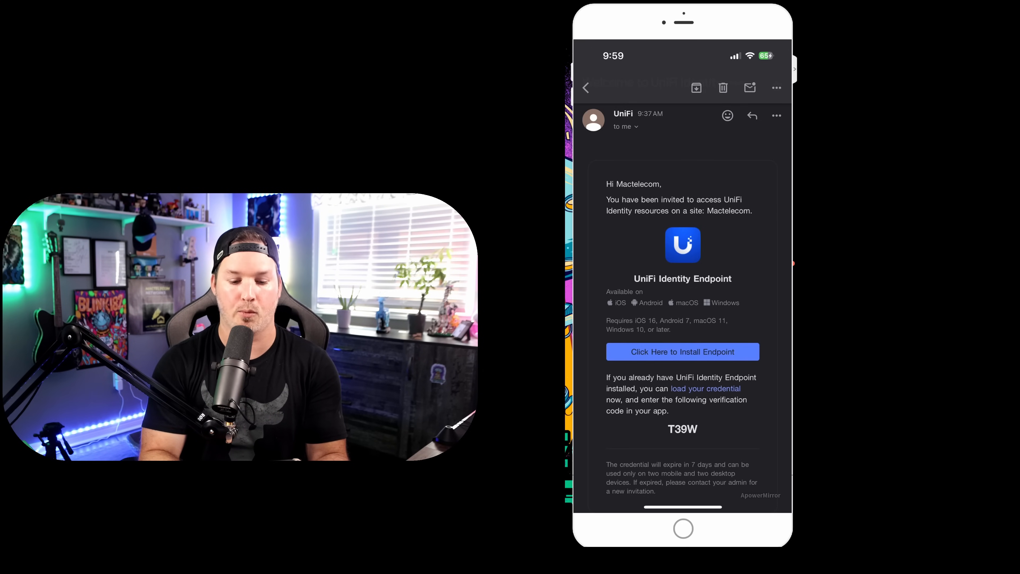
{"action": "left_click", "coordinate": [681, 352]}
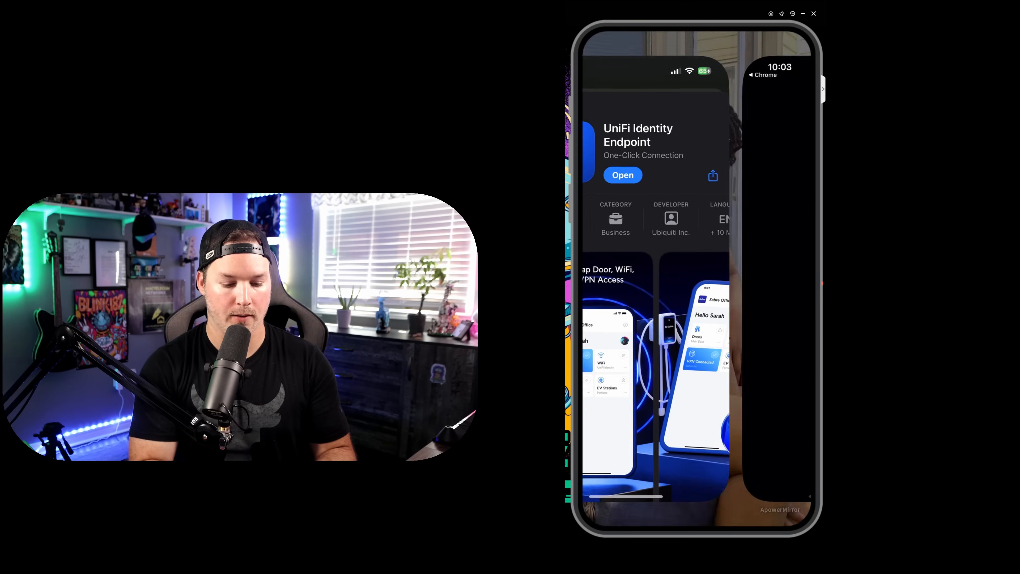
{"action": "left_click", "coordinate": [623, 175]}
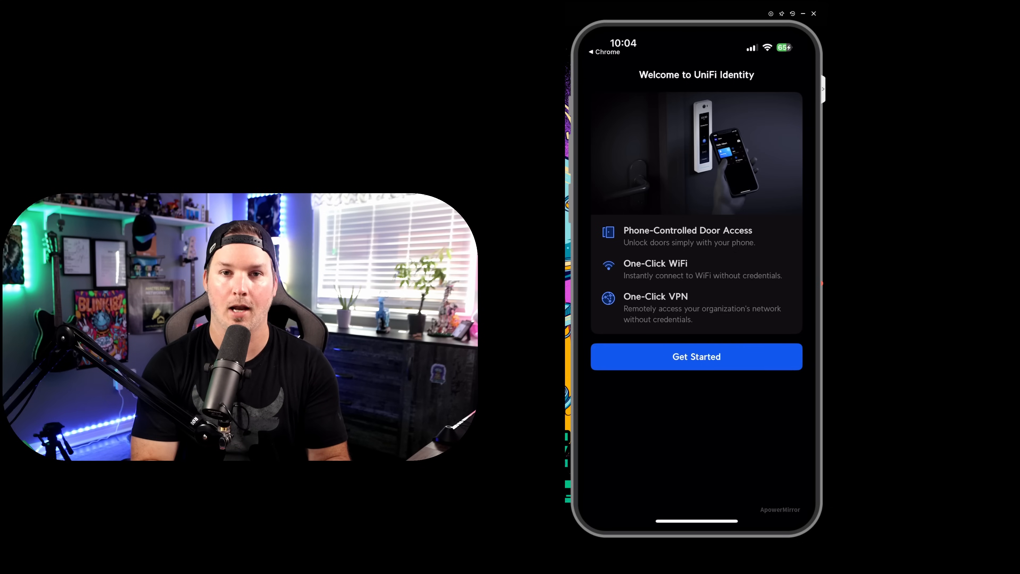
{"action": "left_click", "coordinate": [696, 357]}
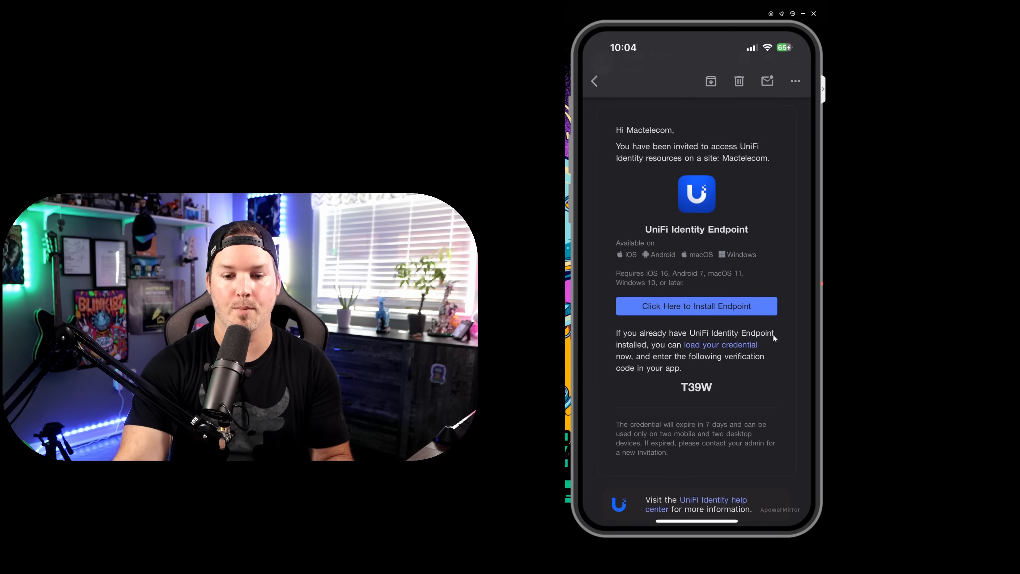
{"action": "mouse_move", "coordinate": [714, 363]}
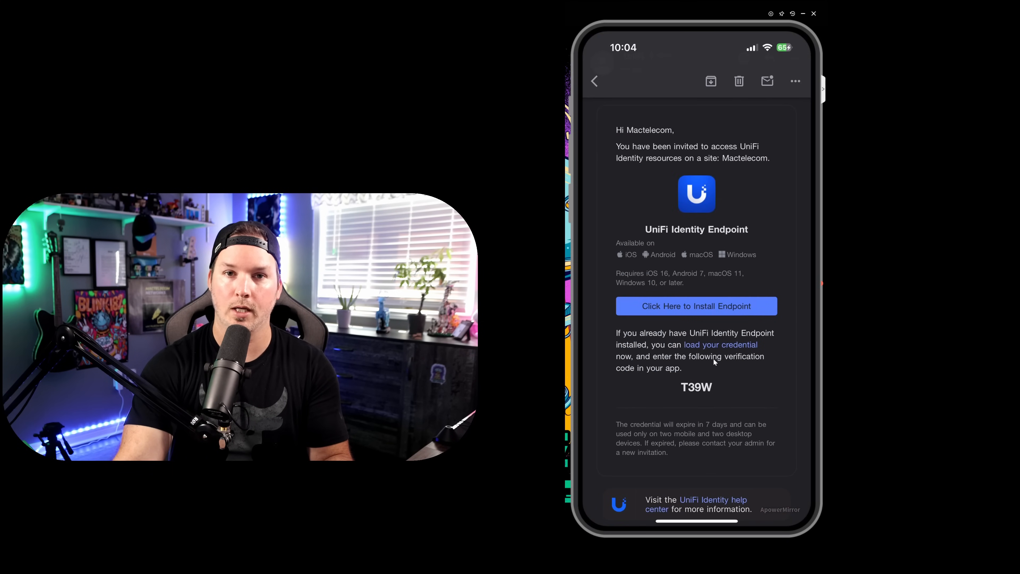
{"action": "left_click", "coordinate": [721, 344]}
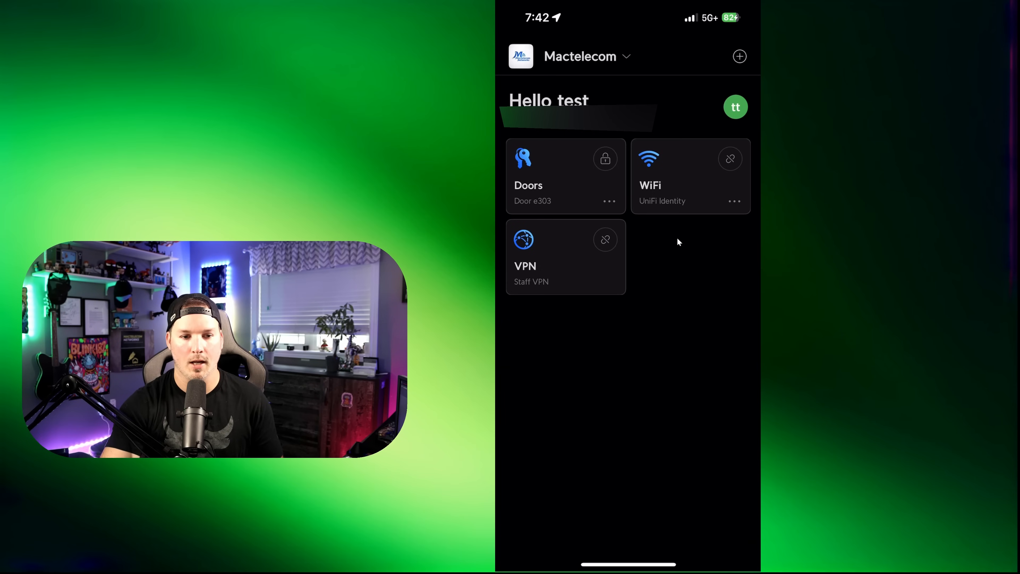
{"action": "mouse_move", "coordinate": [554, 181]}
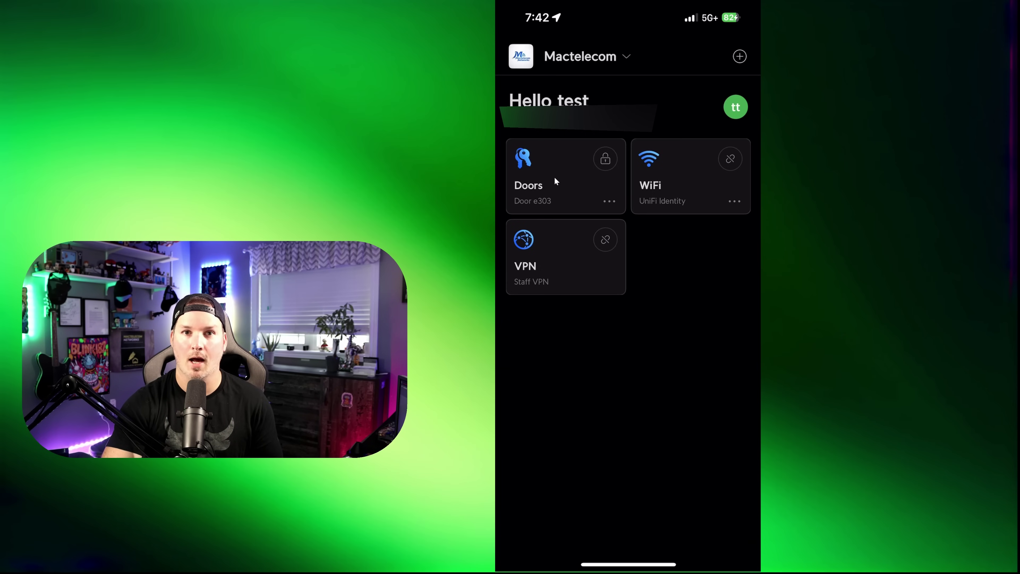
{"action": "mouse_move", "coordinate": [680, 201]}
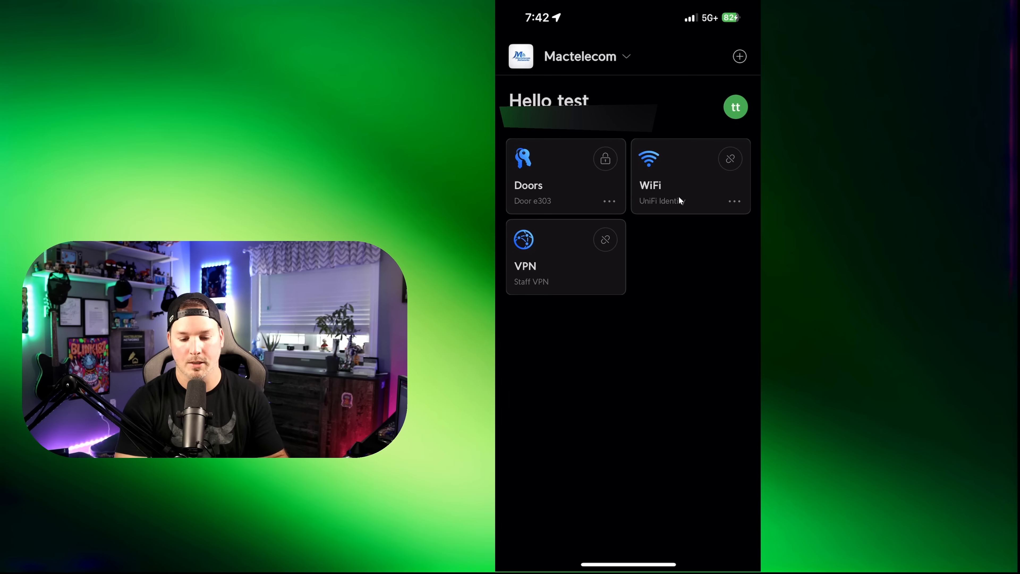
Join the UniFi Identity WiFi via the WiFi tile, then disconnect from it again.
{"action": "left_click", "coordinate": [565, 176]}
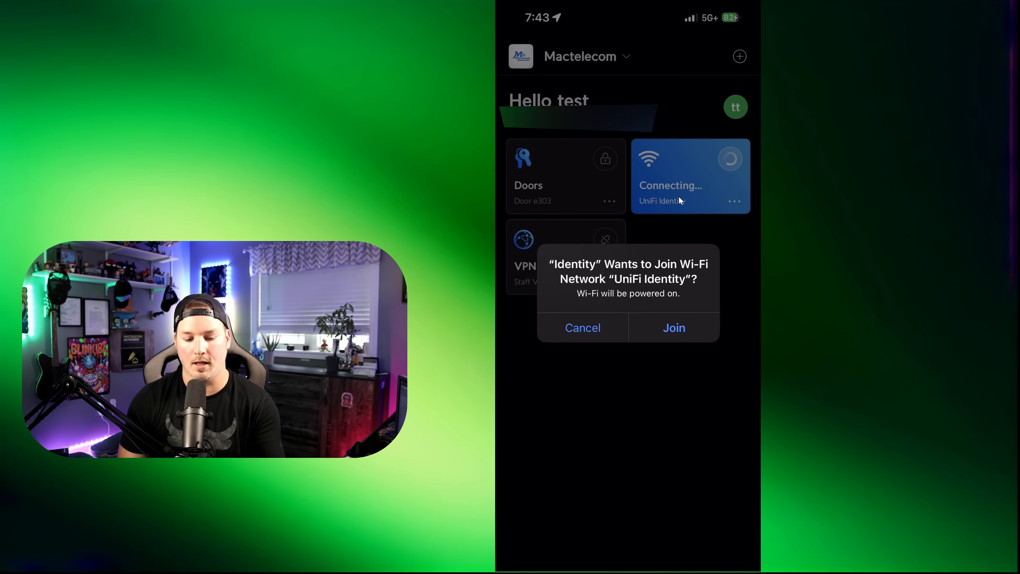
{"action": "left_click", "coordinate": [673, 328]}
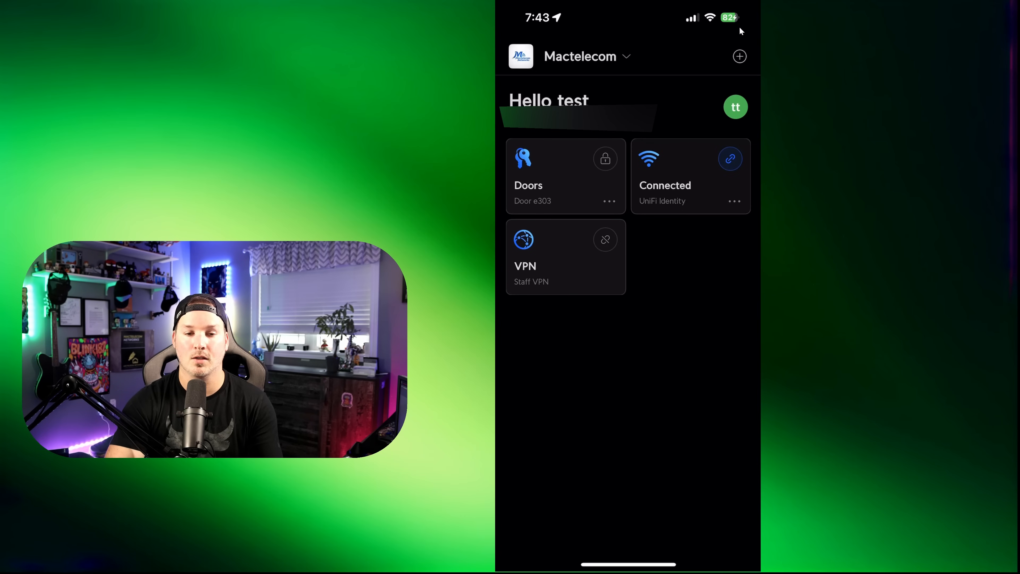
{"action": "mouse_move", "coordinate": [707, 12]}
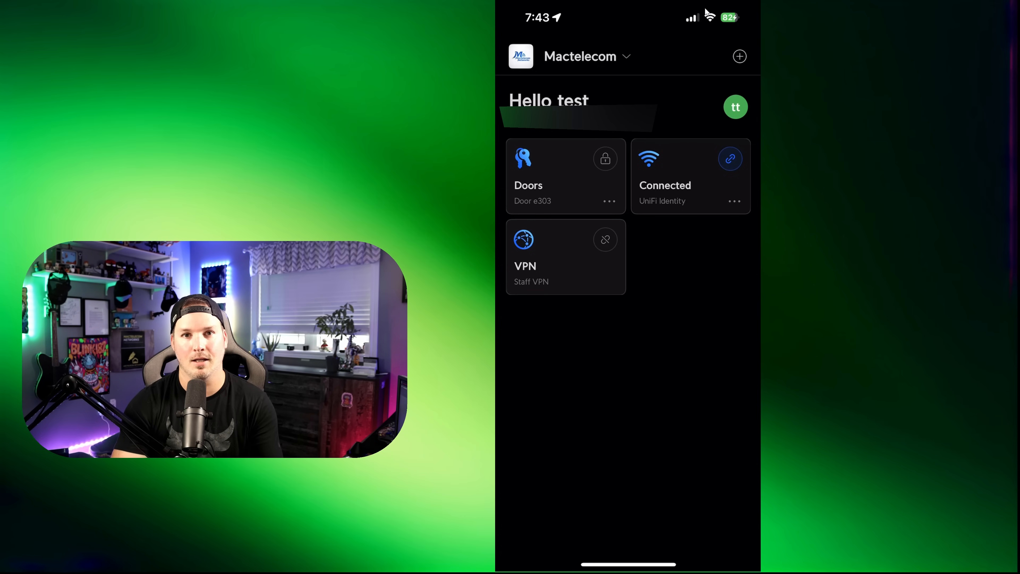
{"action": "left_click", "coordinate": [731, 158]}
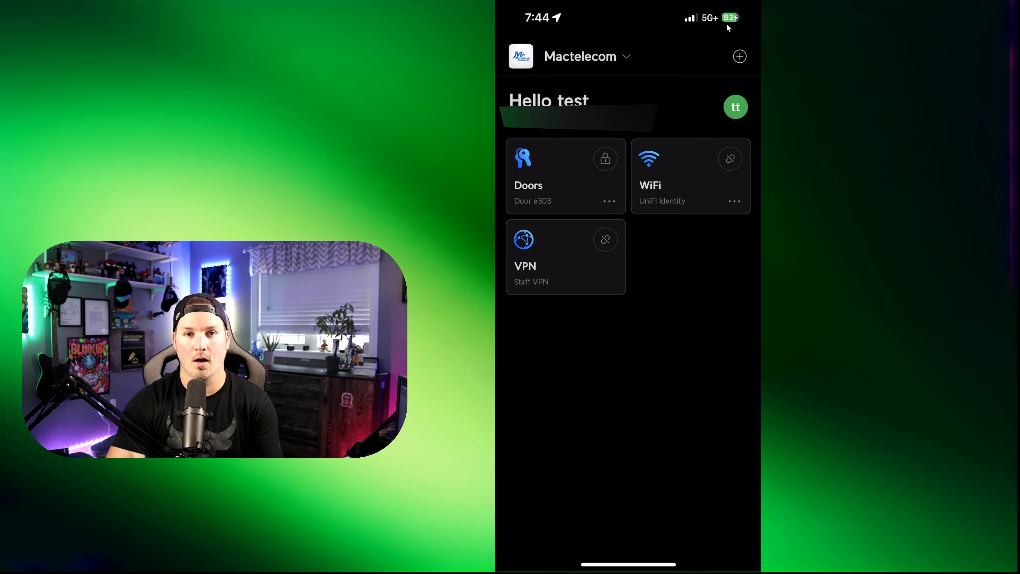
Ping 192.168.10.220 from the Ping app history and confirm a reply with no packet loss.
{"action": "left_click", "coordinate": [604, 239]}
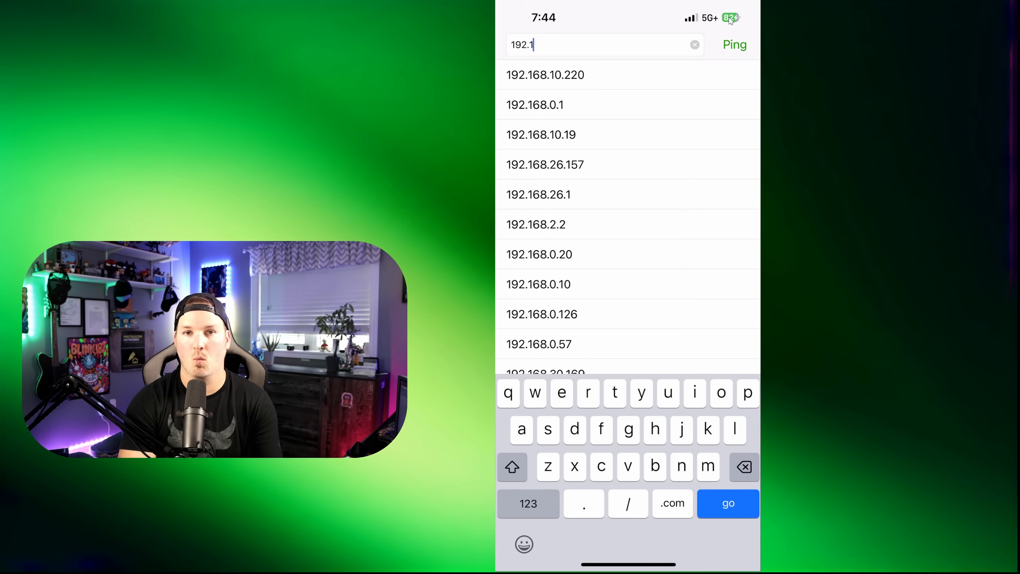
{"action": "left_click", "coordinate": [545, 74]}
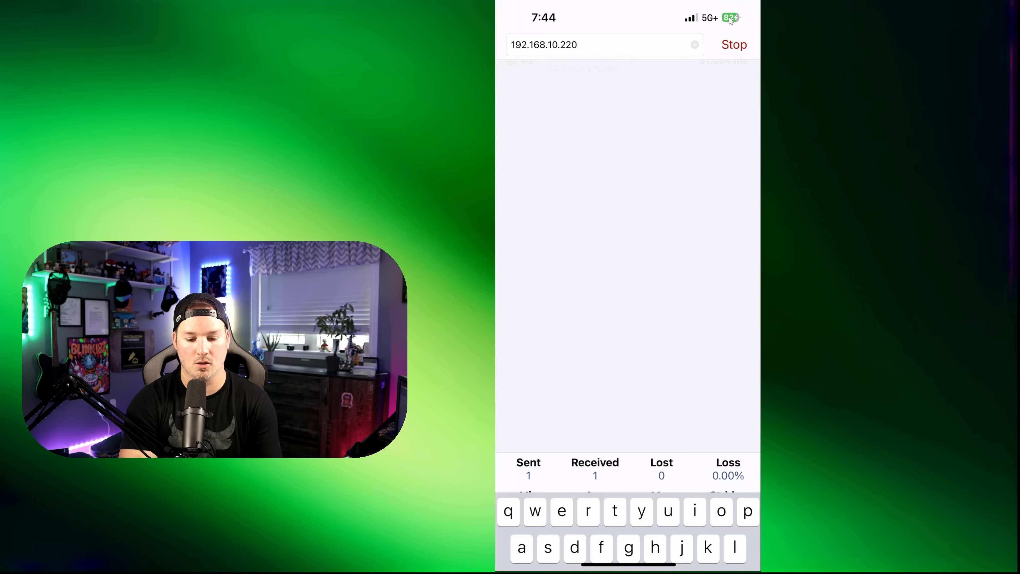